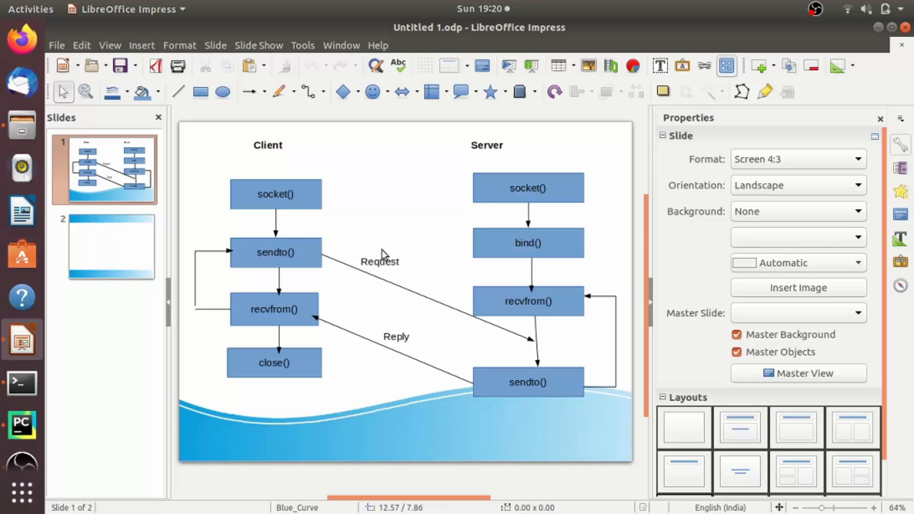
mouse_move(596, 242)
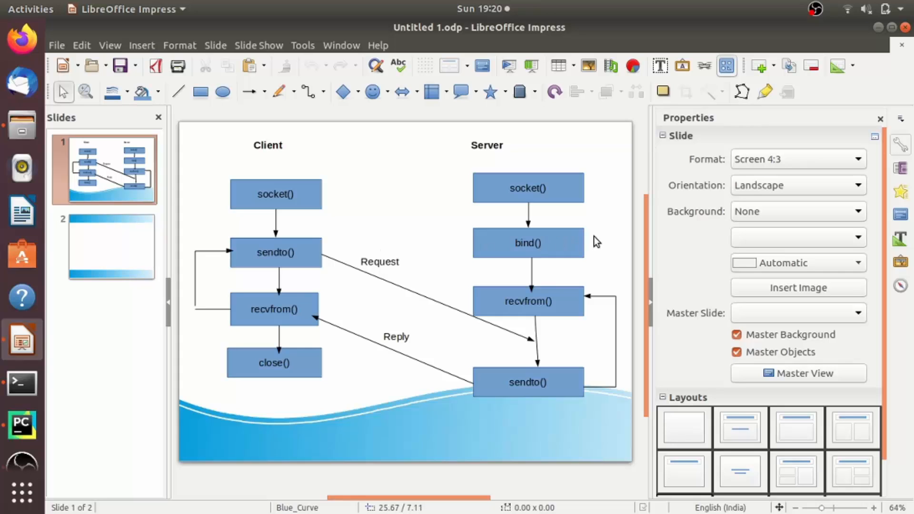
mouse_move(601, 277)
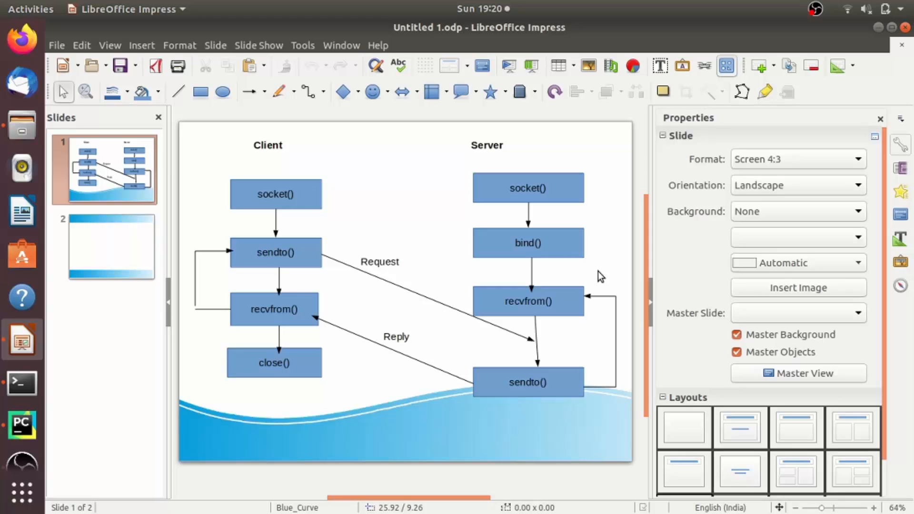
mouse_move(389, 210)
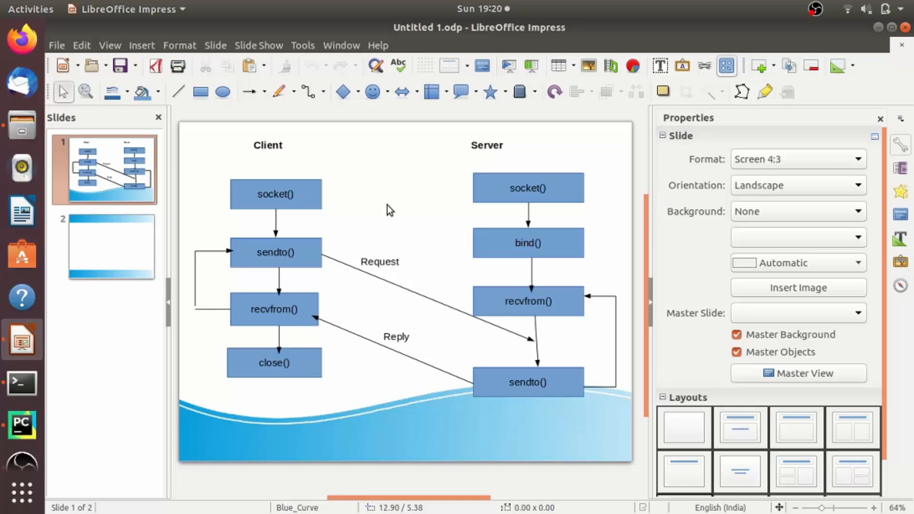
mouse_move(592, 288)
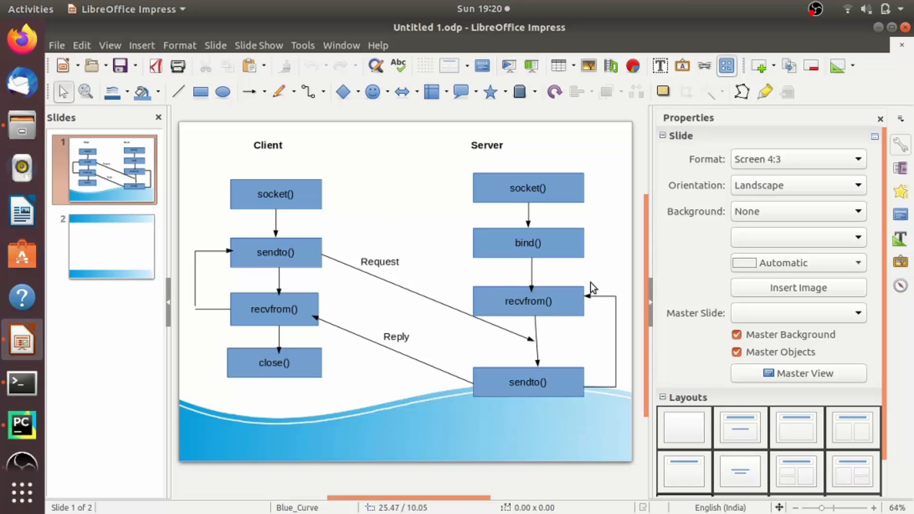
mouse_move(559, 270)
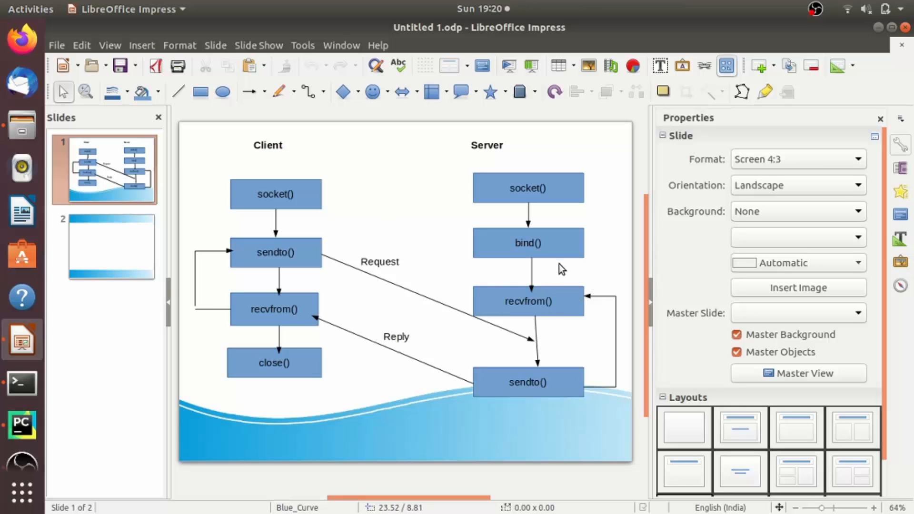
mouse_move(587, 275)
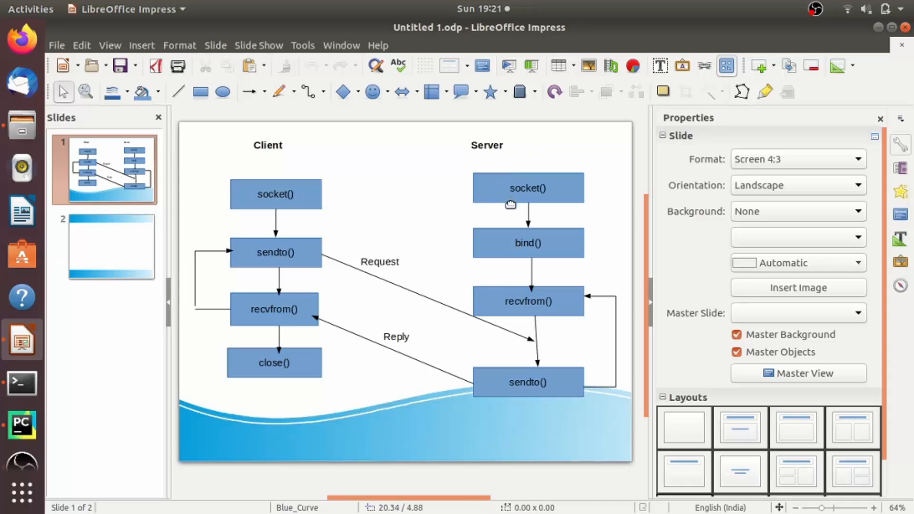
mouse_move(544, 211)
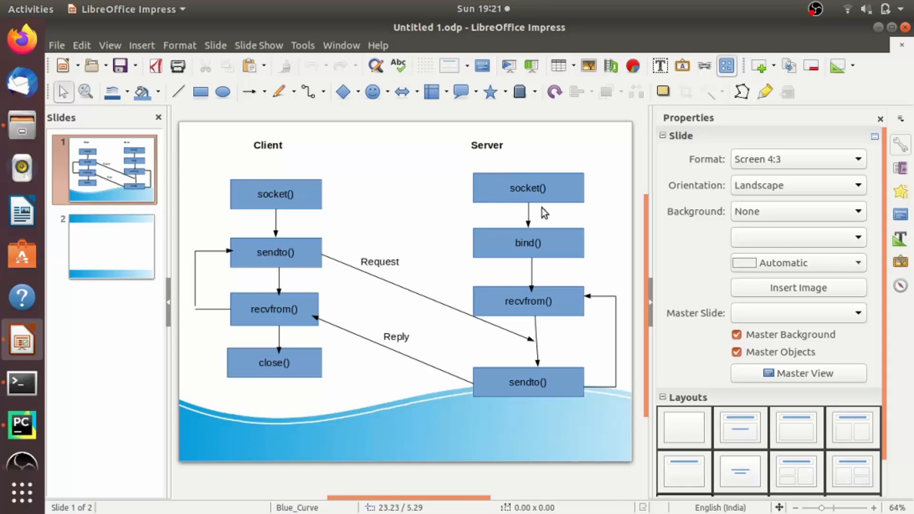
mouse_move(559, 235)
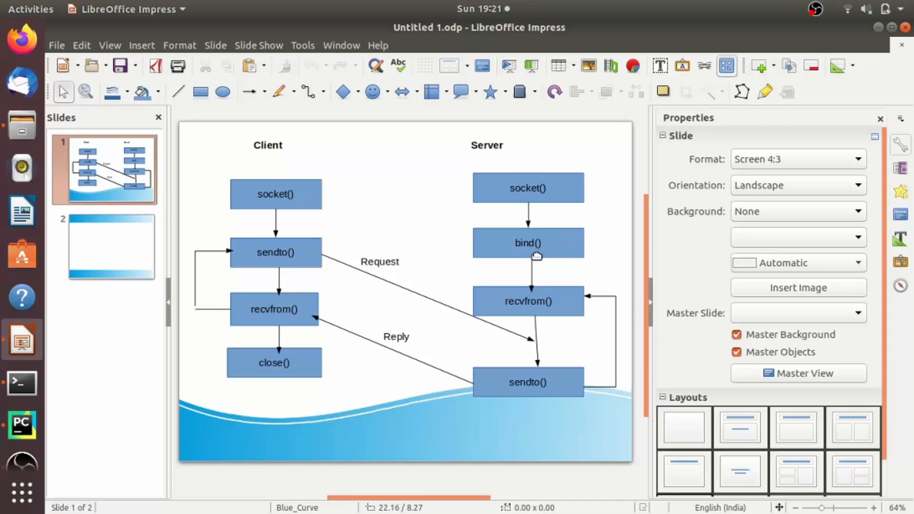
mouse_move(566, 265)
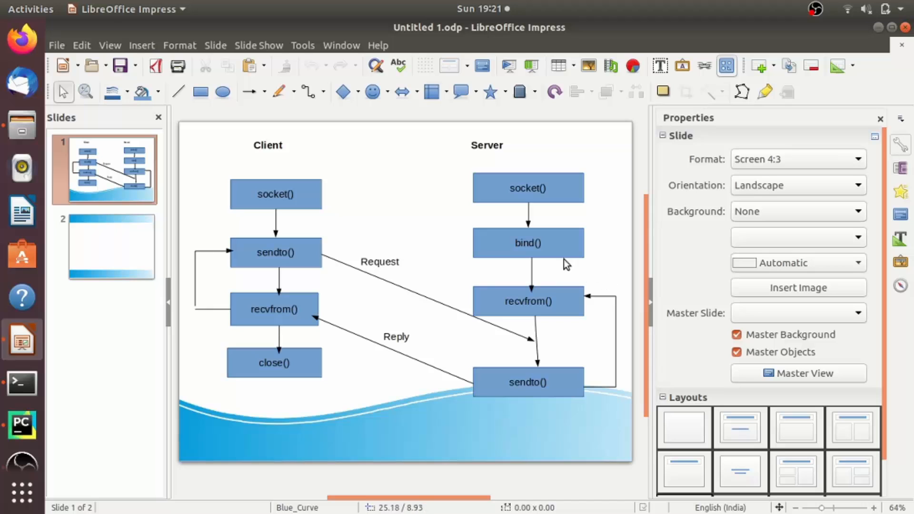
mouse_move(481, 335)
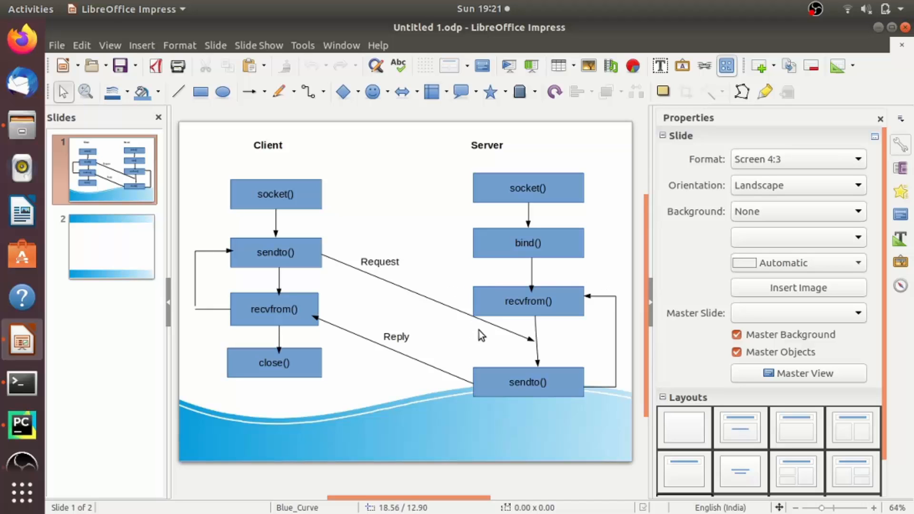
mouse_move(554, 283)
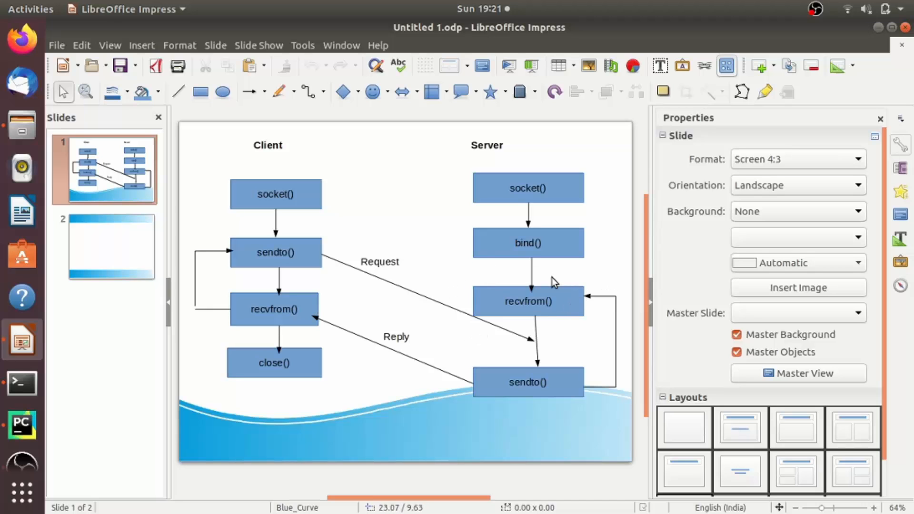
mouse_move(542, 270)
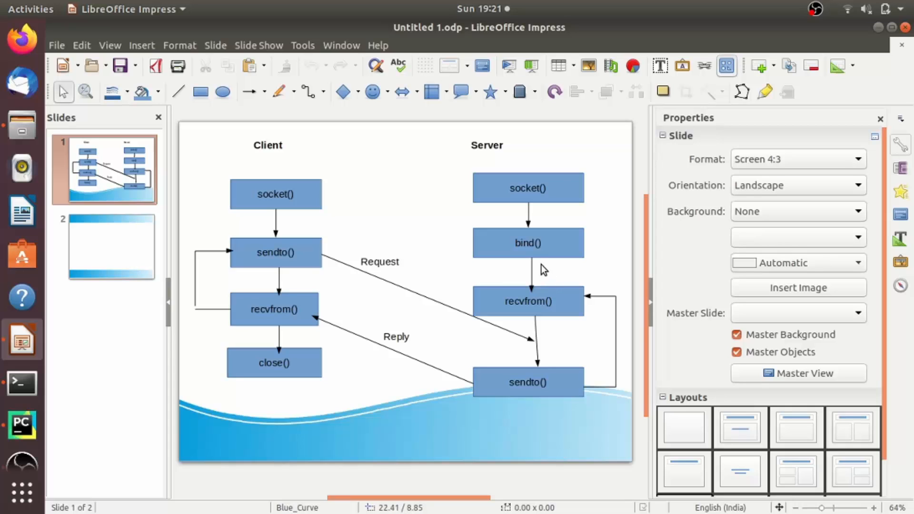
mouse_move(404, 285)
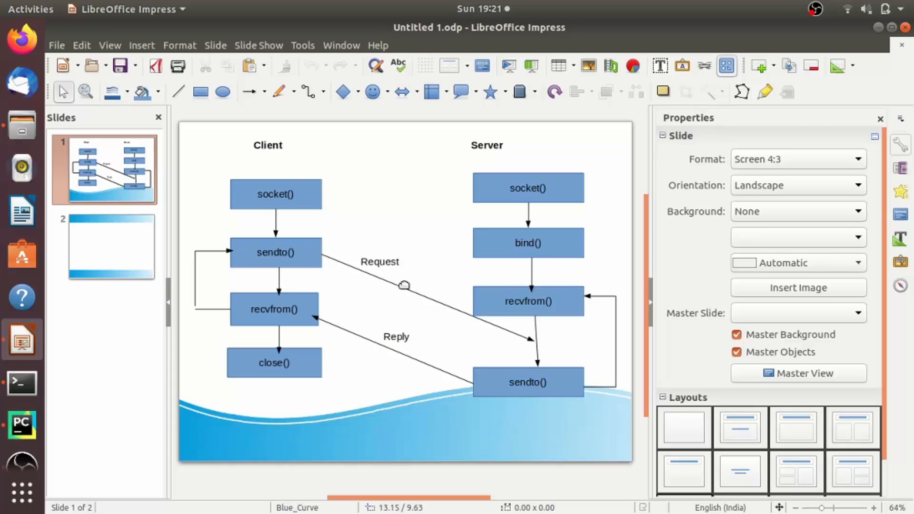
mouse_move(600, 297)
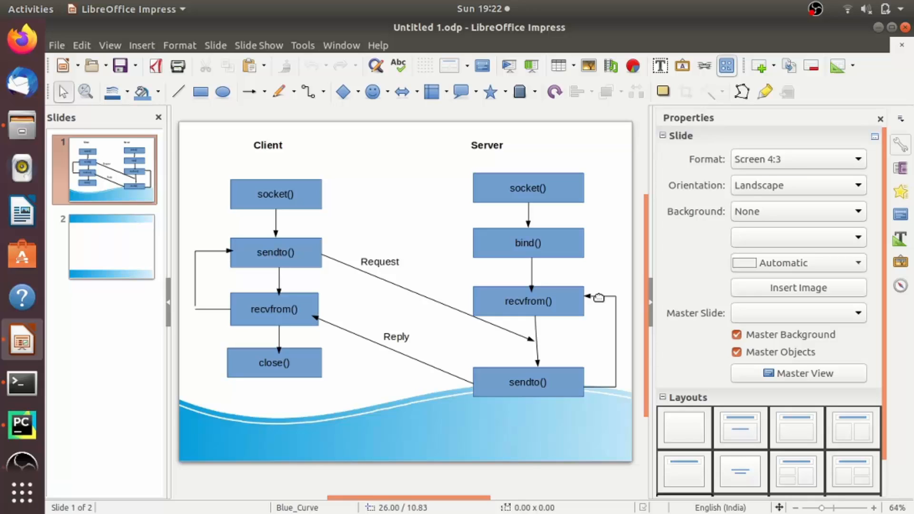
mouse_move(481, 290)
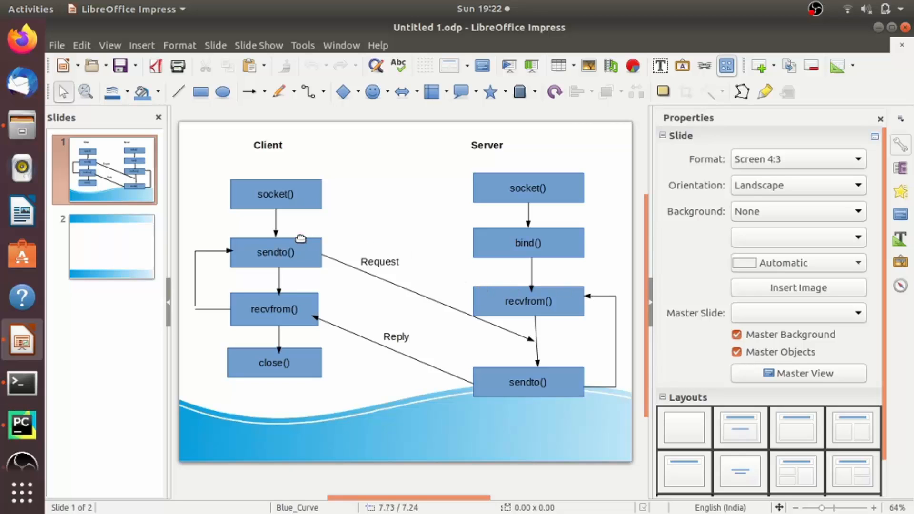
mouse_move(594, 328)
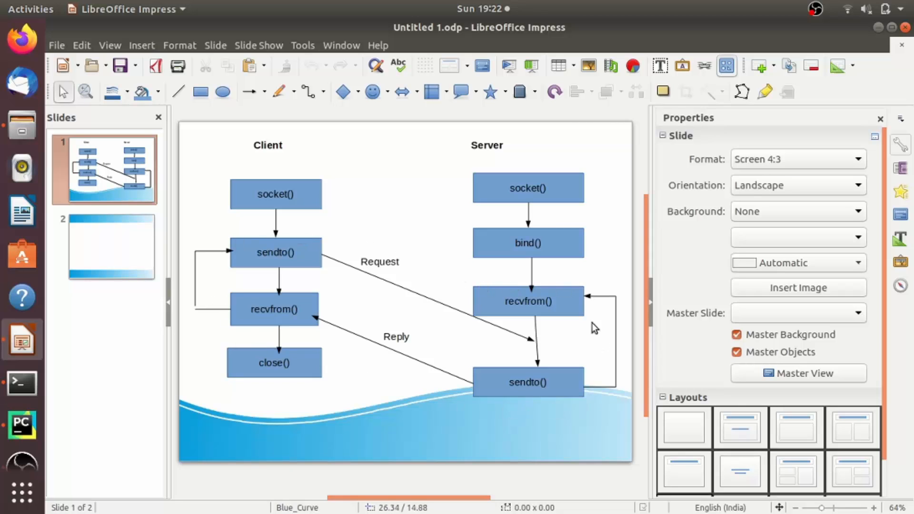
mouse_move(596, 338)
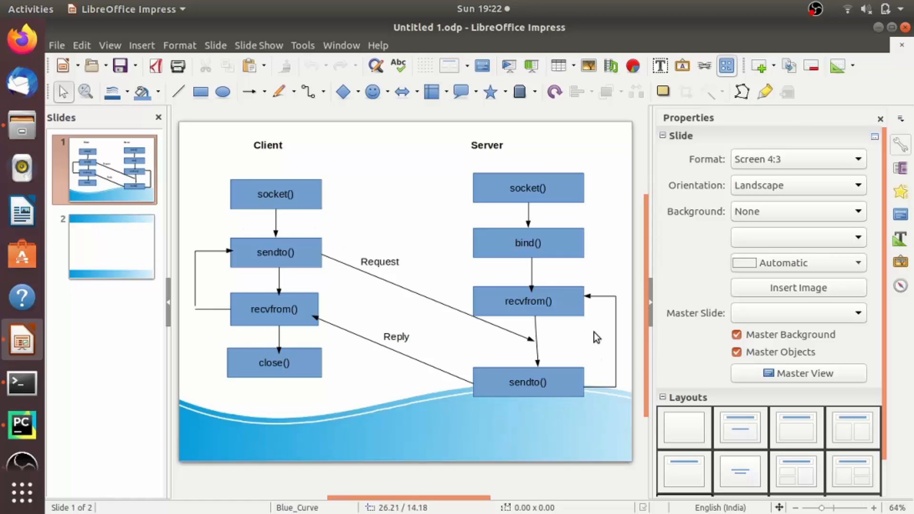
mouse_move(461, 384)
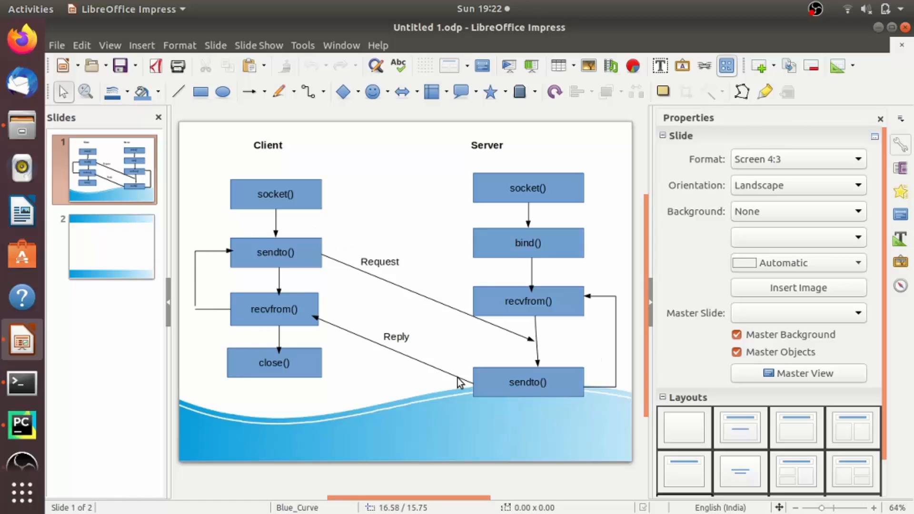
mouse_move(351, 332)
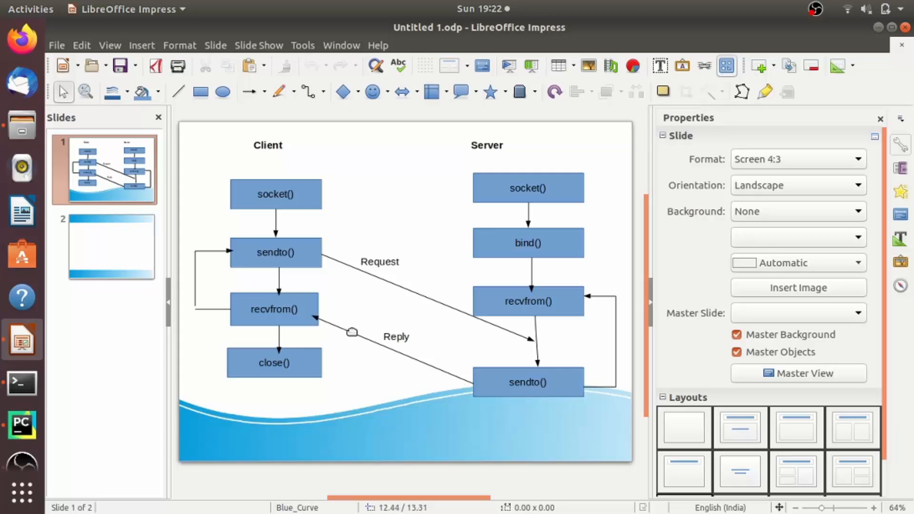
mouse_move(347, 353)
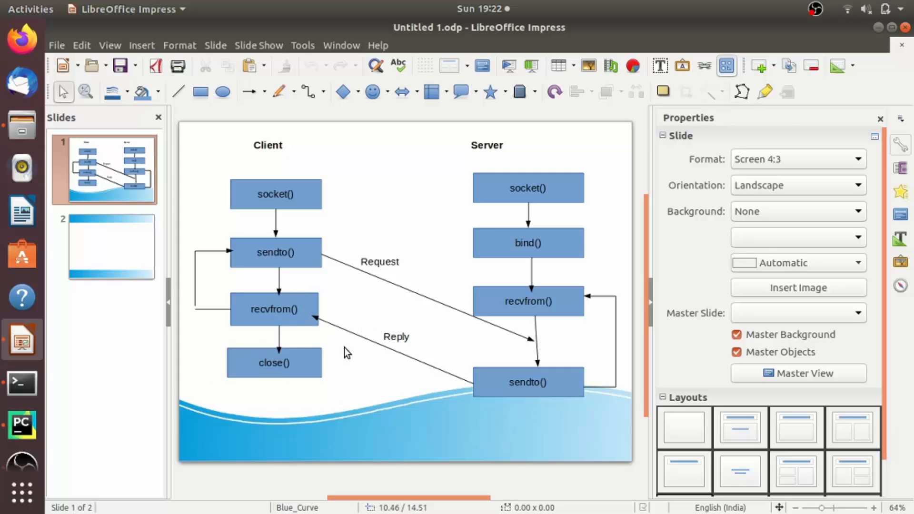
mouse_move(303, 340)
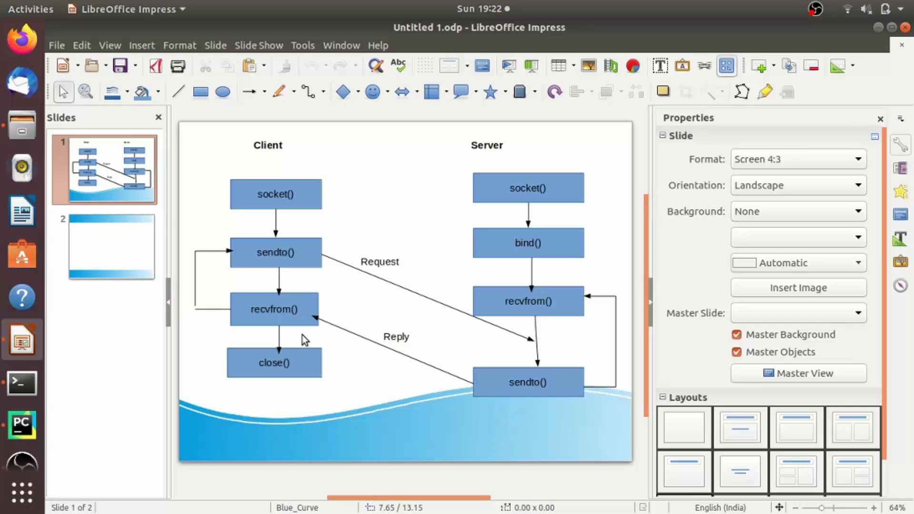
mouse_move(436, 301)
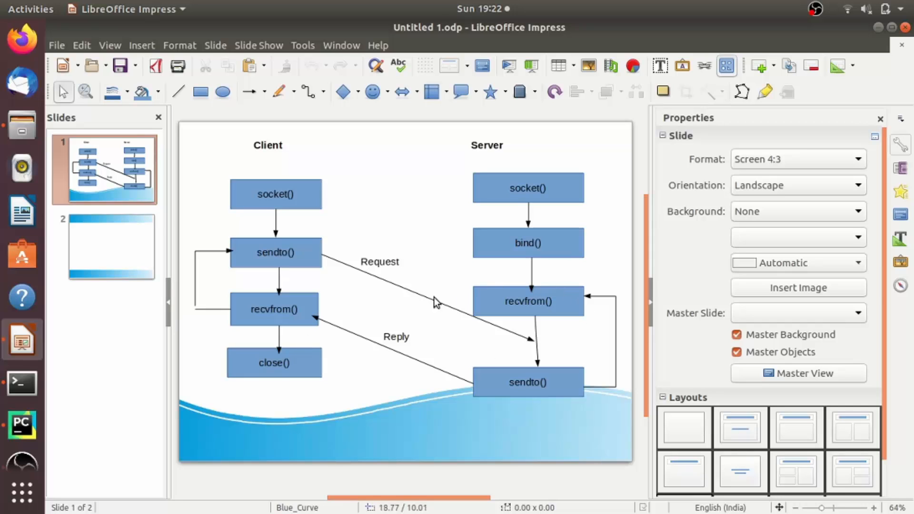
mouse_move(528, 311)
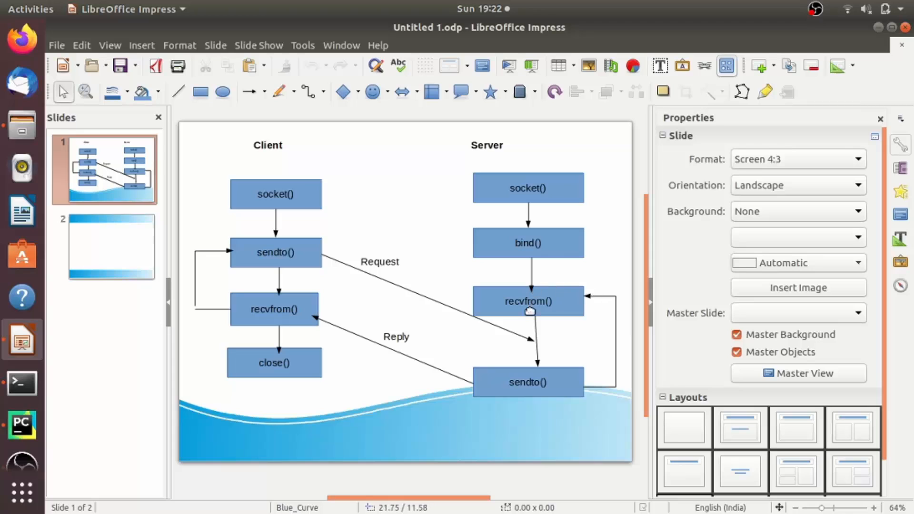
mouse_move(577, 326)
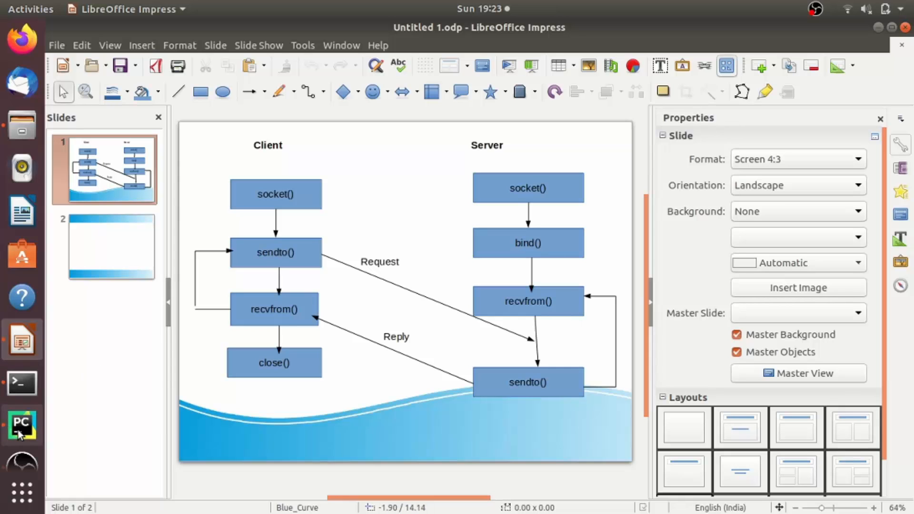
Add import socket at the top of UDPServer.py
click(22, 424)
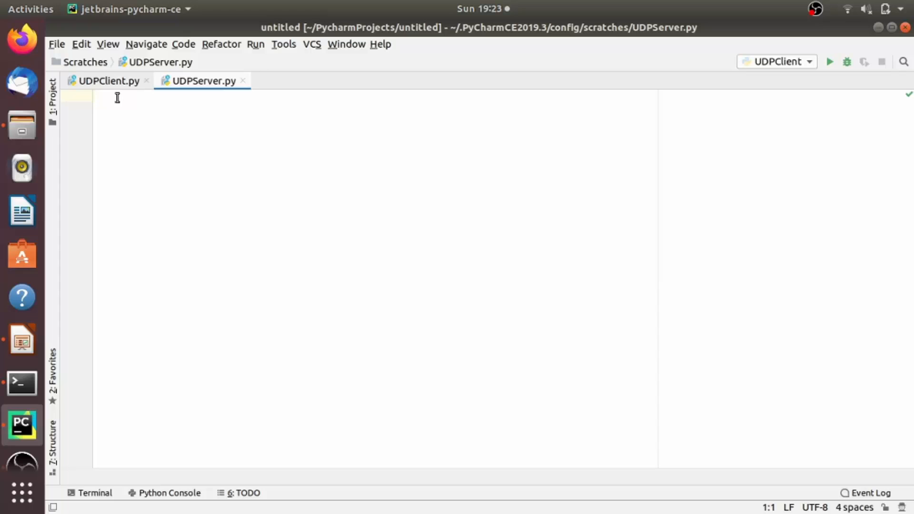
text(s)
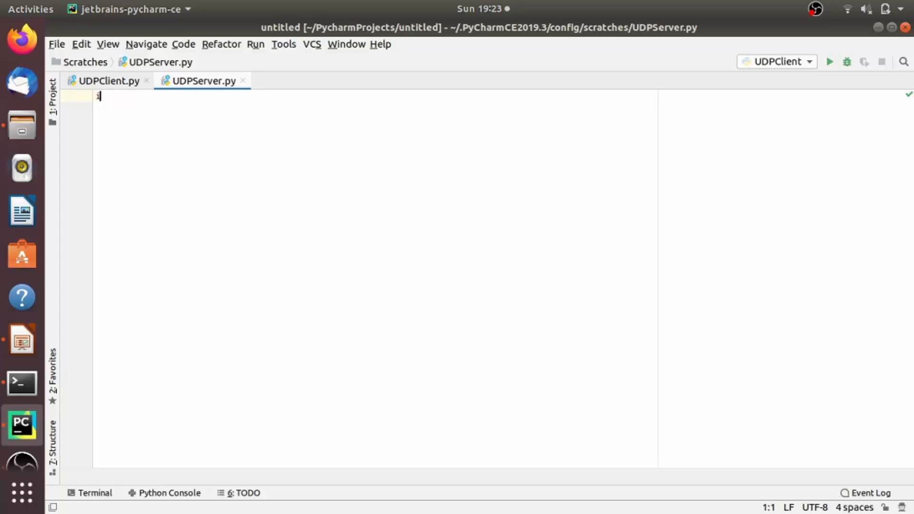
text(import s)
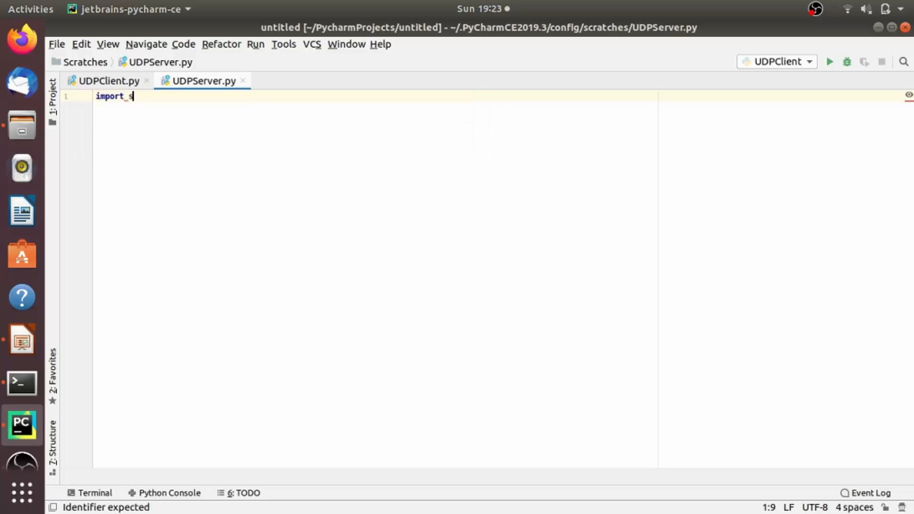
text(ocket)
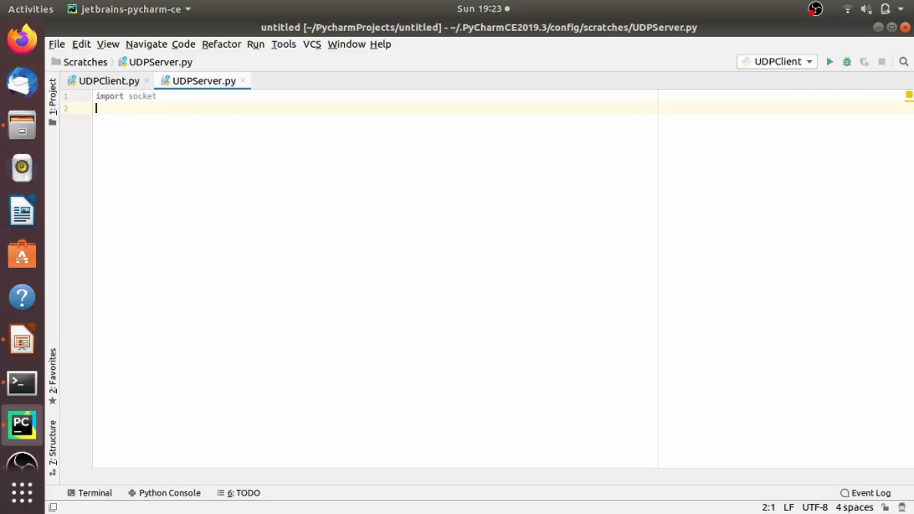
Create sock as a UDP socket using socket.AF_INET and socket.SOCK_DGRAM
text(sock)
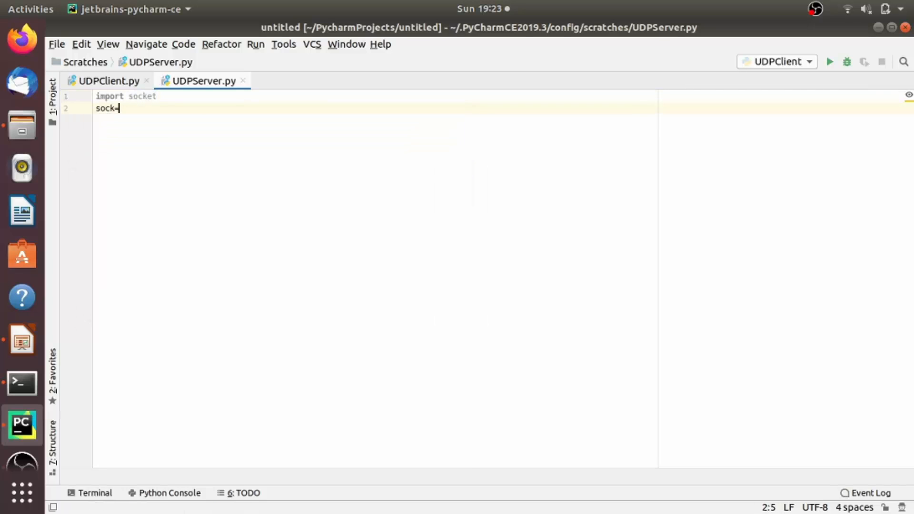
text(=s)
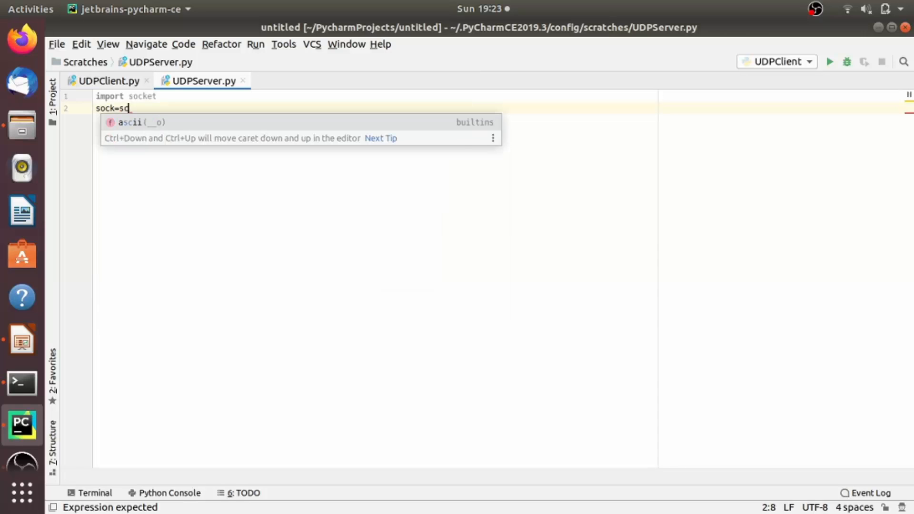
text(c)
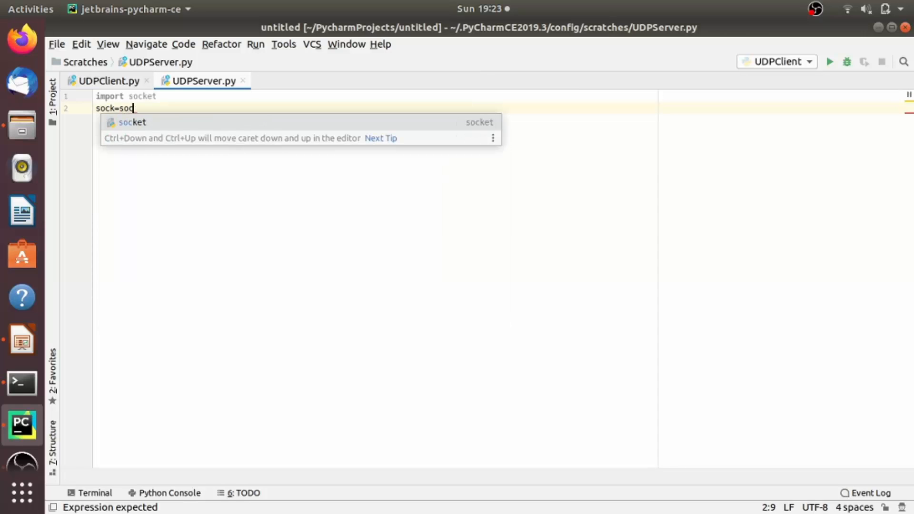
text(ket.)
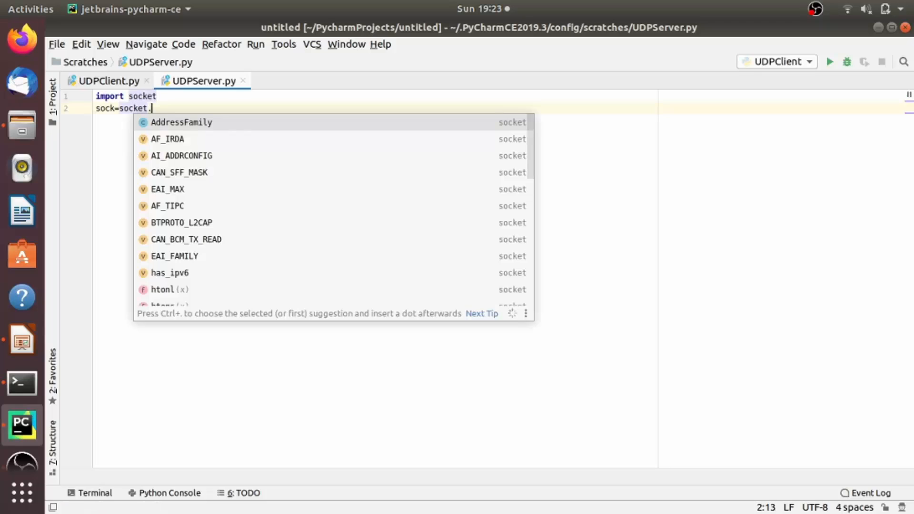
text(socket()
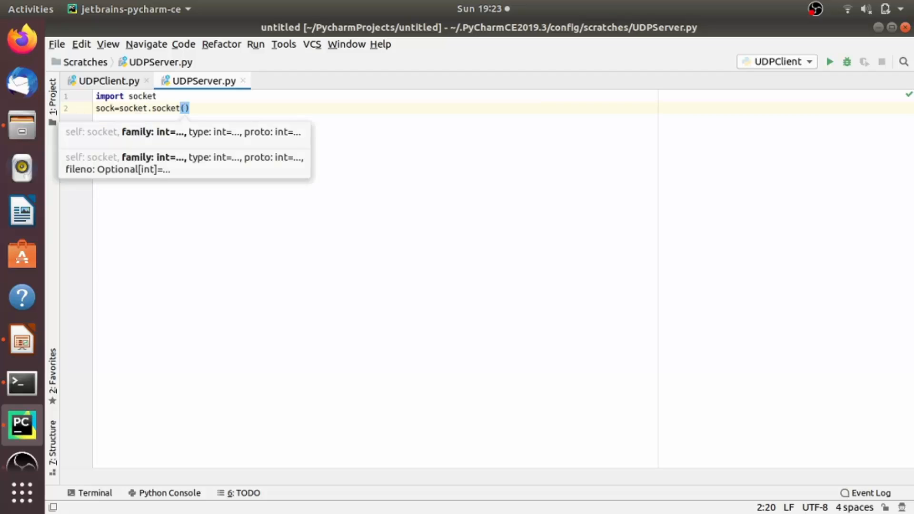
text(sck)
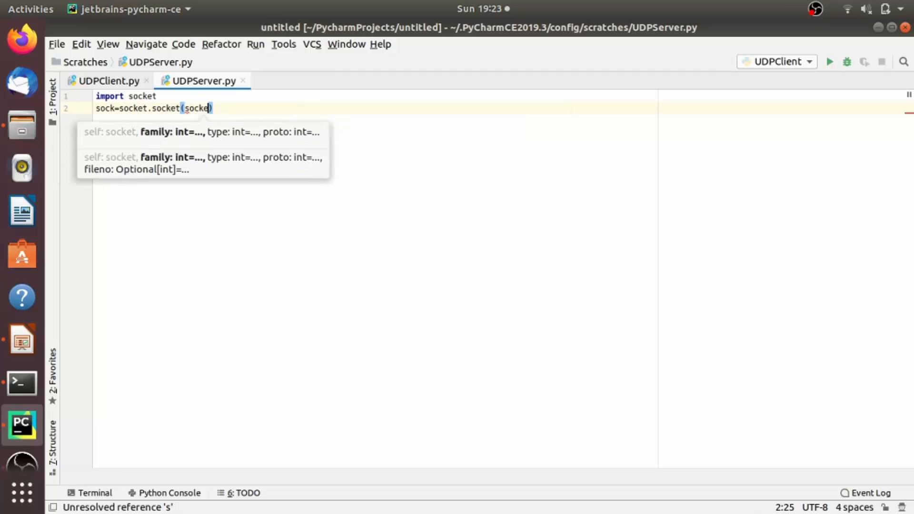
text(socket.)
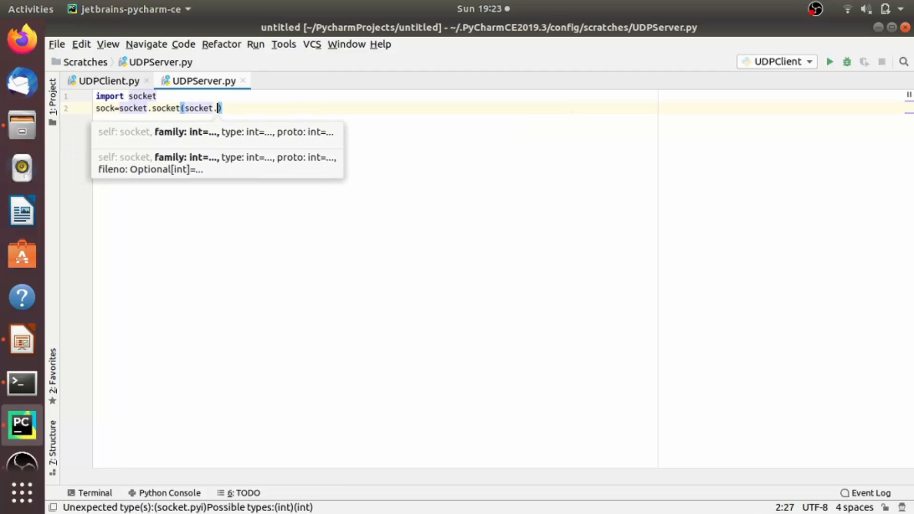
text(AF_INET)
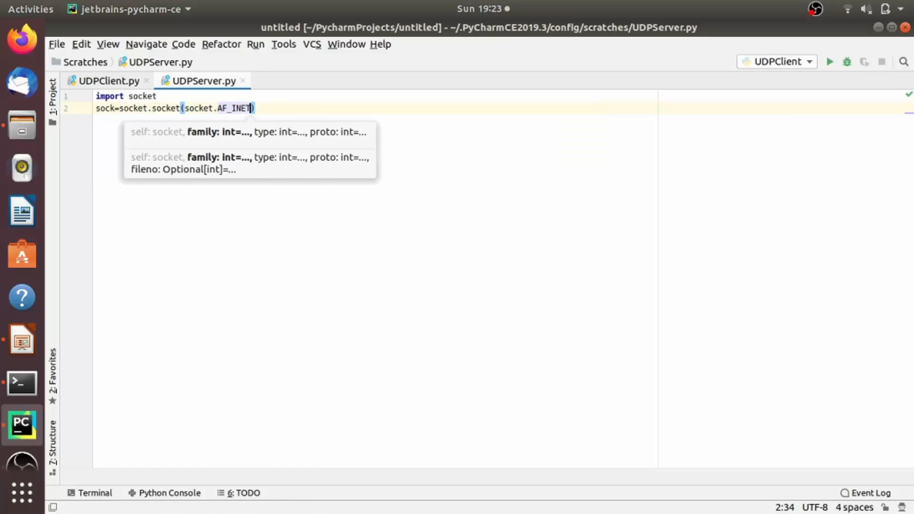
text(,s)
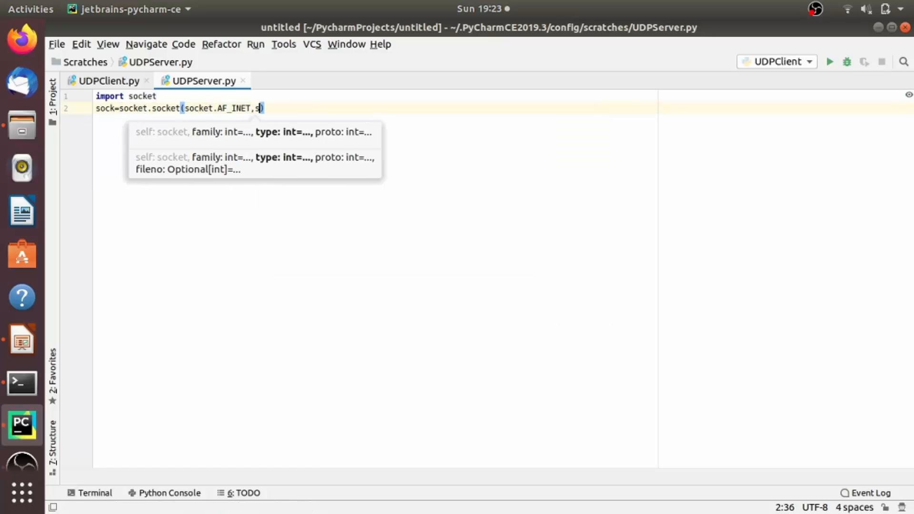
text(cket)
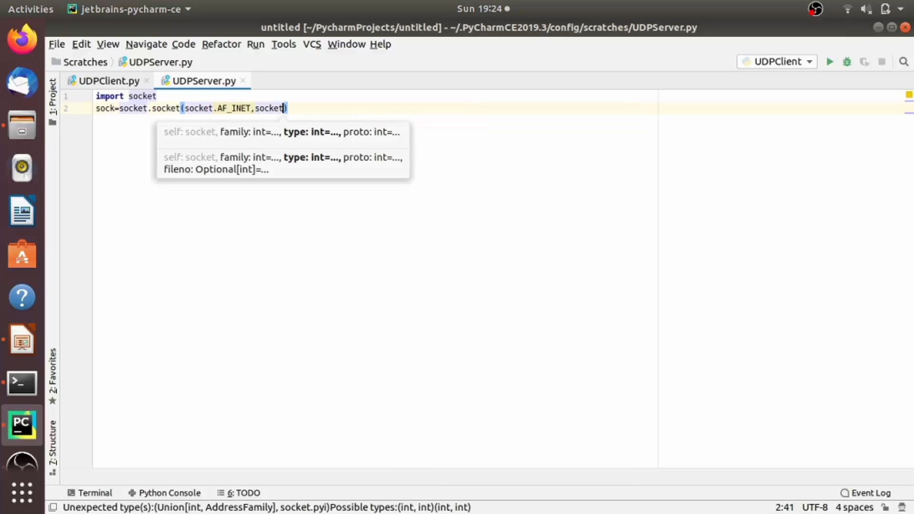
text(.S)
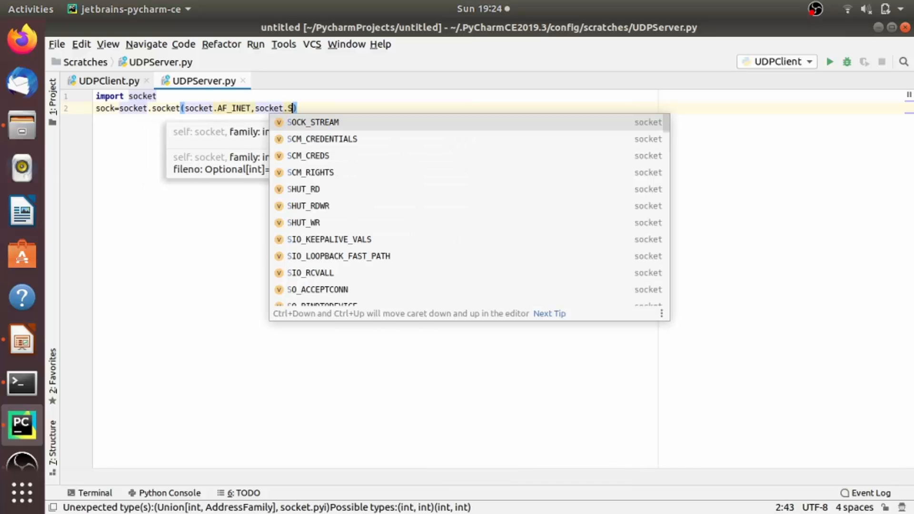
text(S)
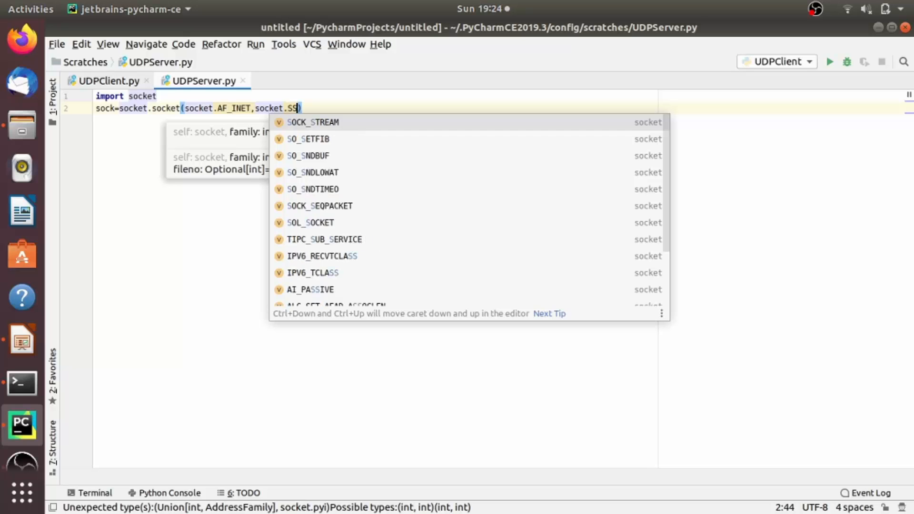
text(OC)
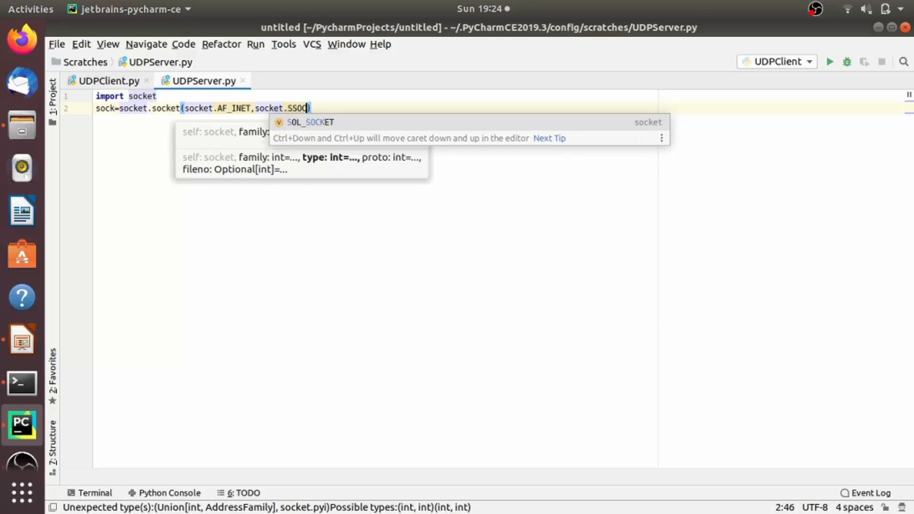
key(BackSpace)
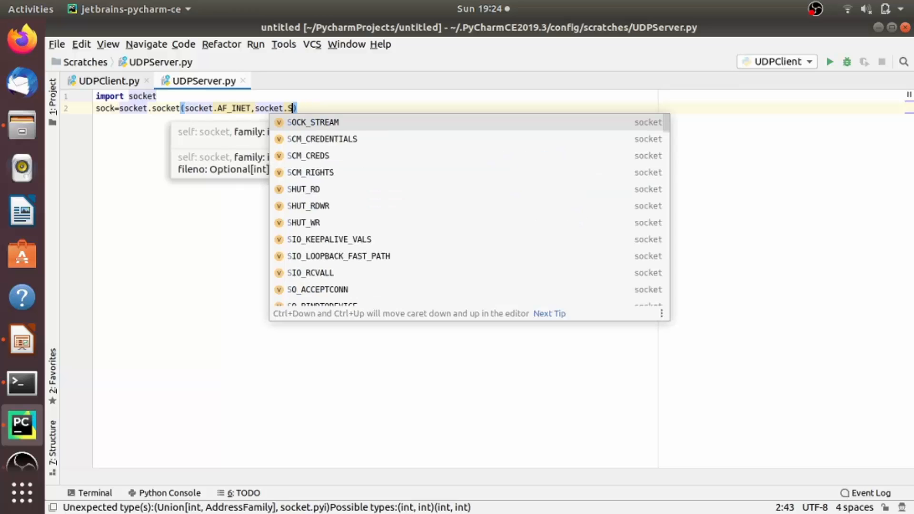
text(OCK)
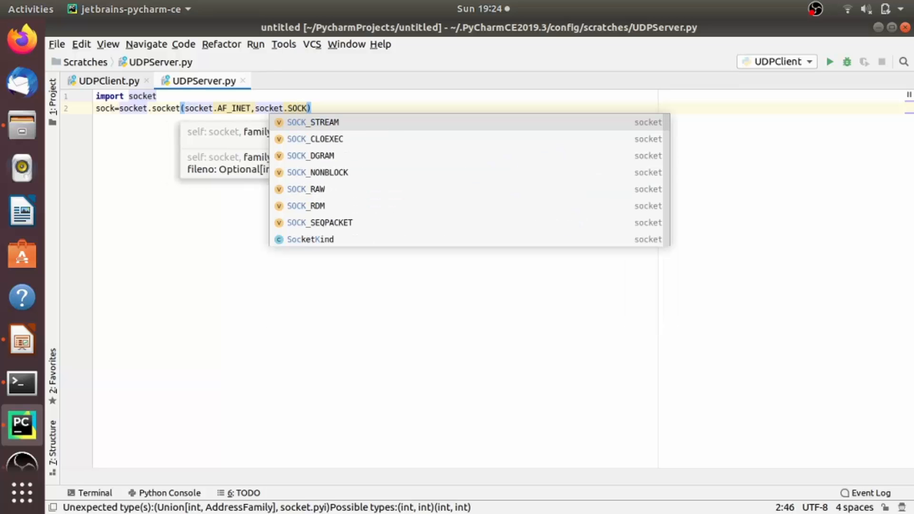
text(_)
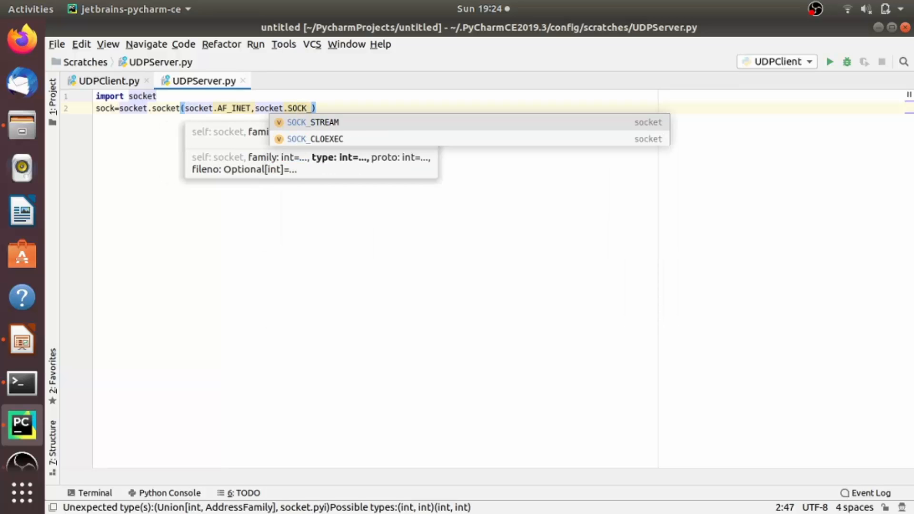
text(DGRAM)
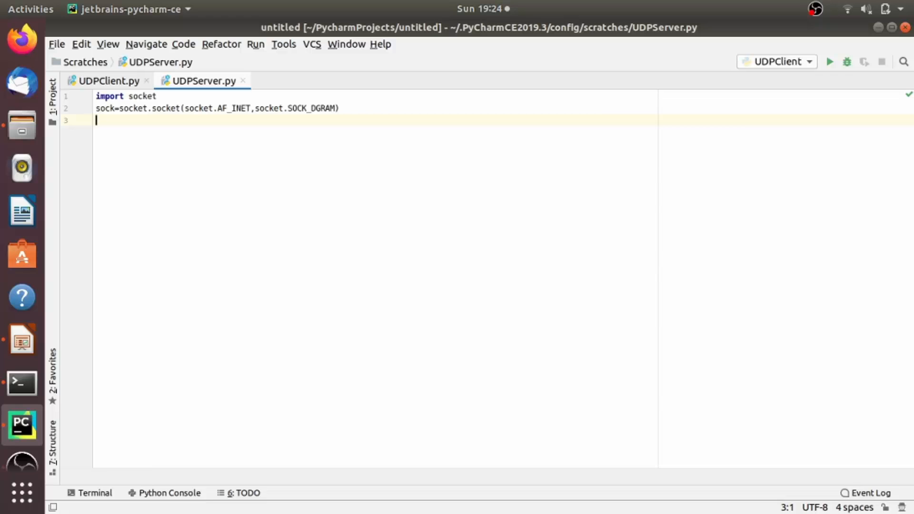
Bind sock to ('127.0.0.1', 12345)
text(s)
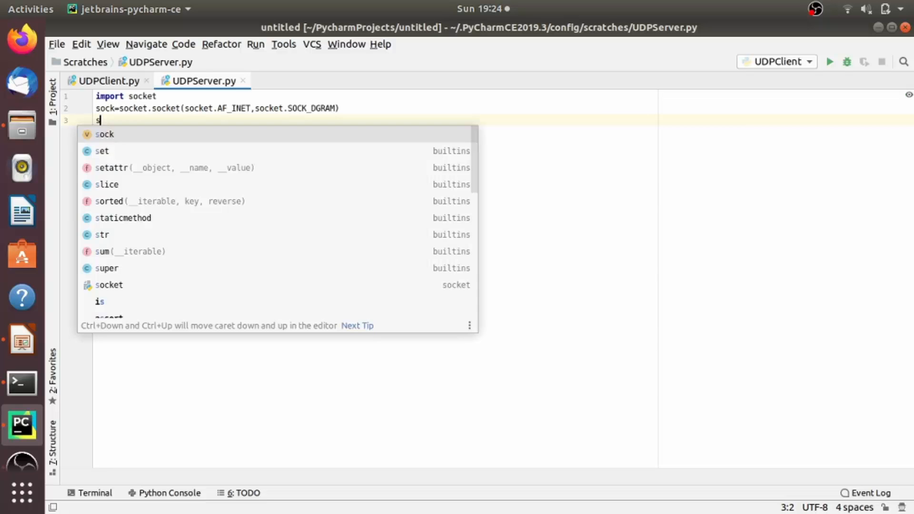
text(ock)
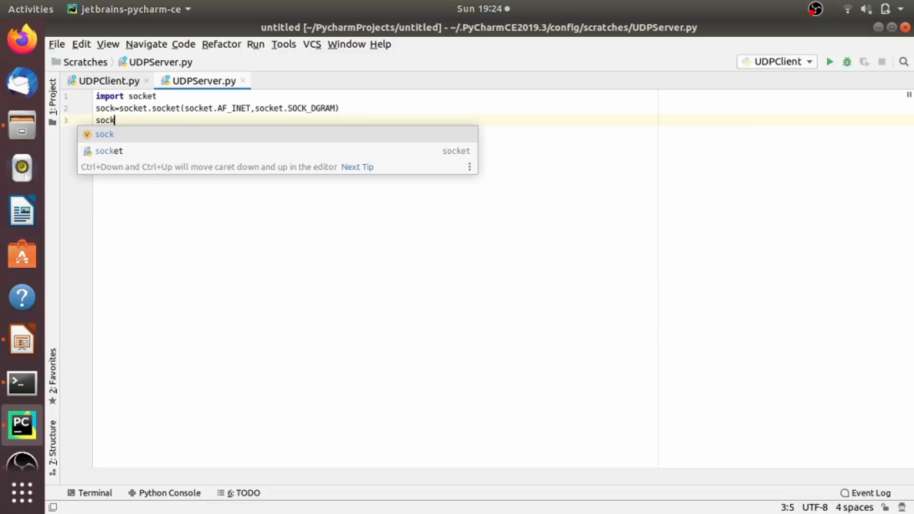
text(.bind()
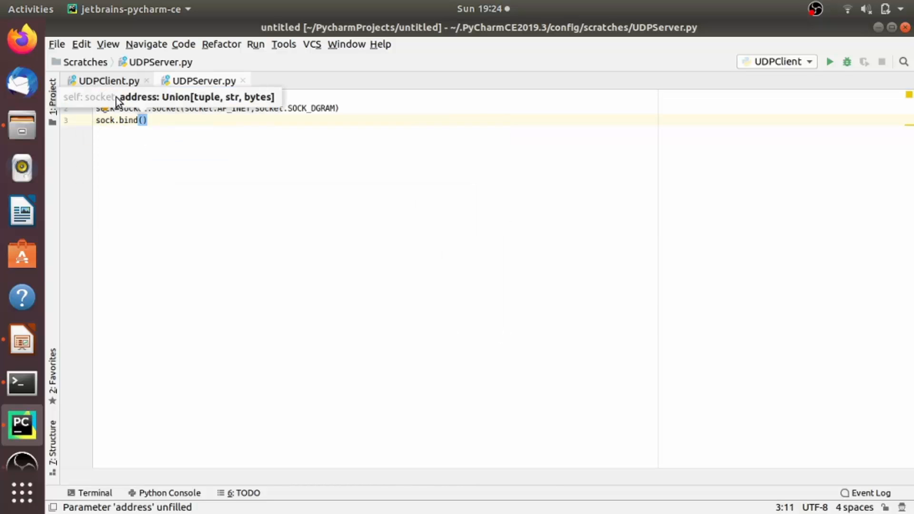
text({)
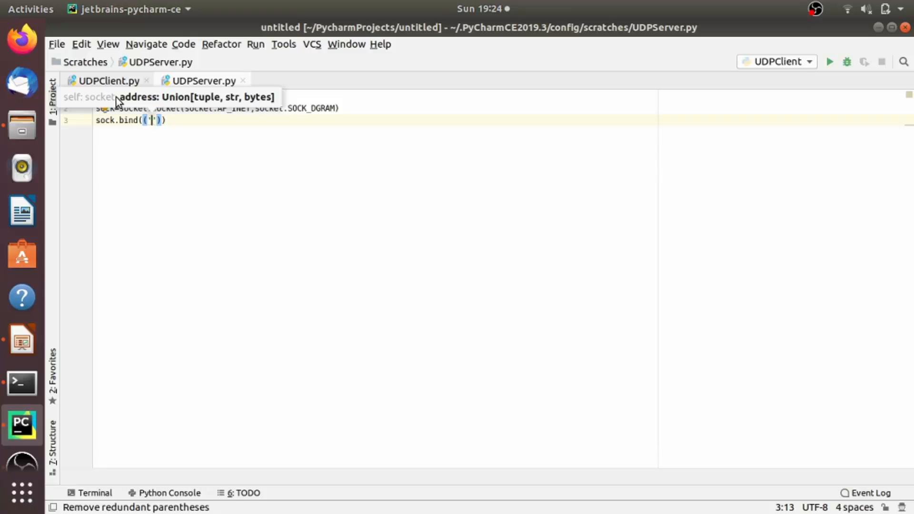
text(1)
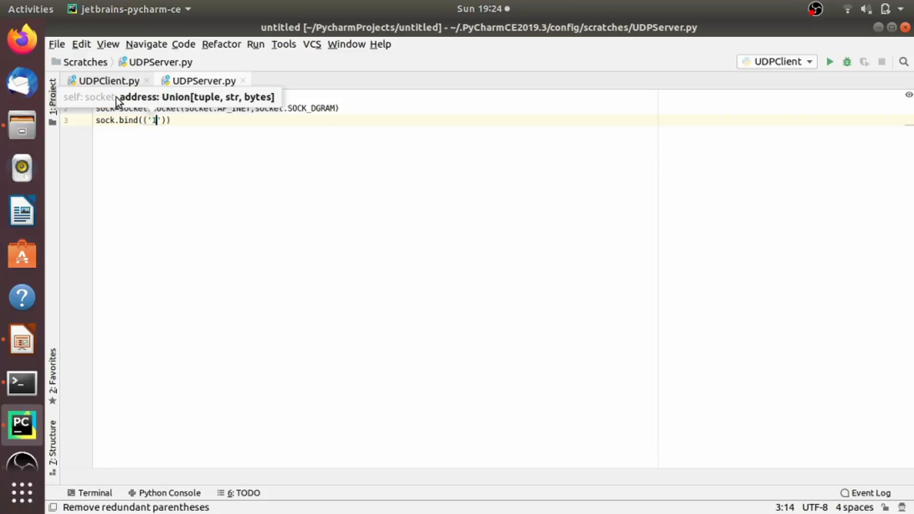
text(27)
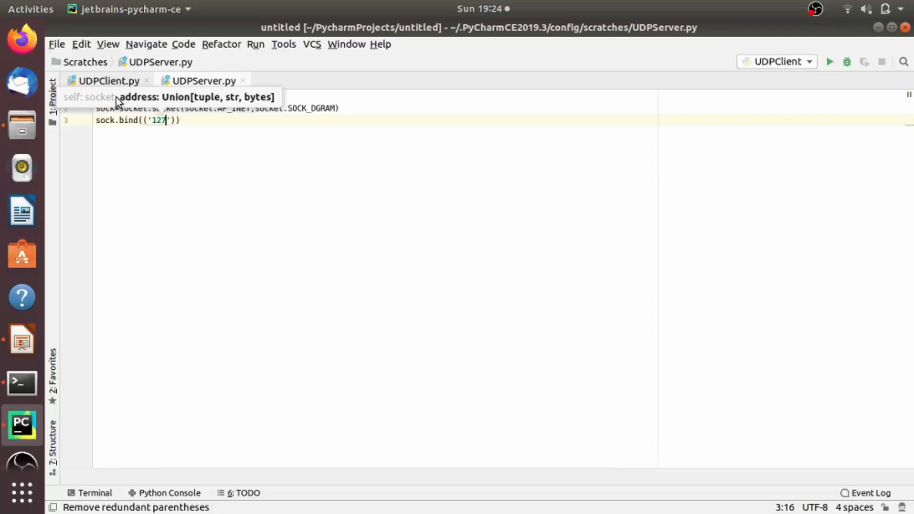
text(.)
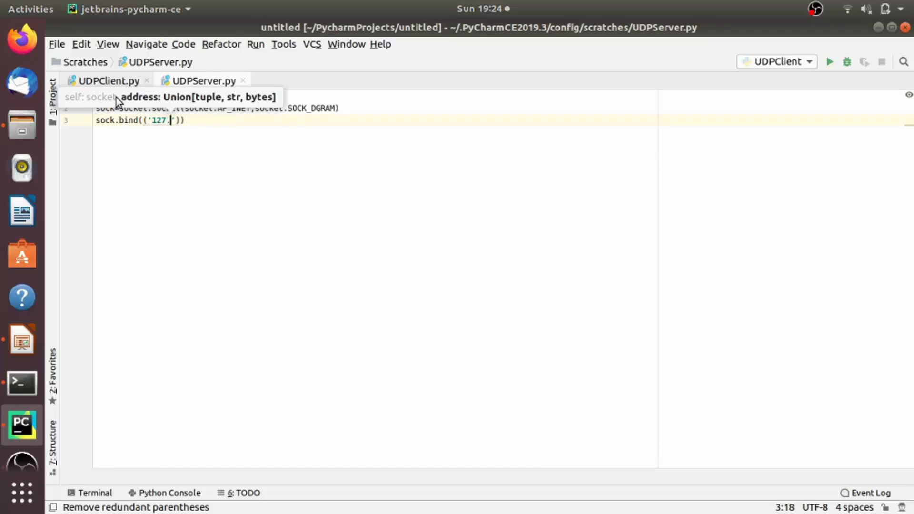
text(0.01)
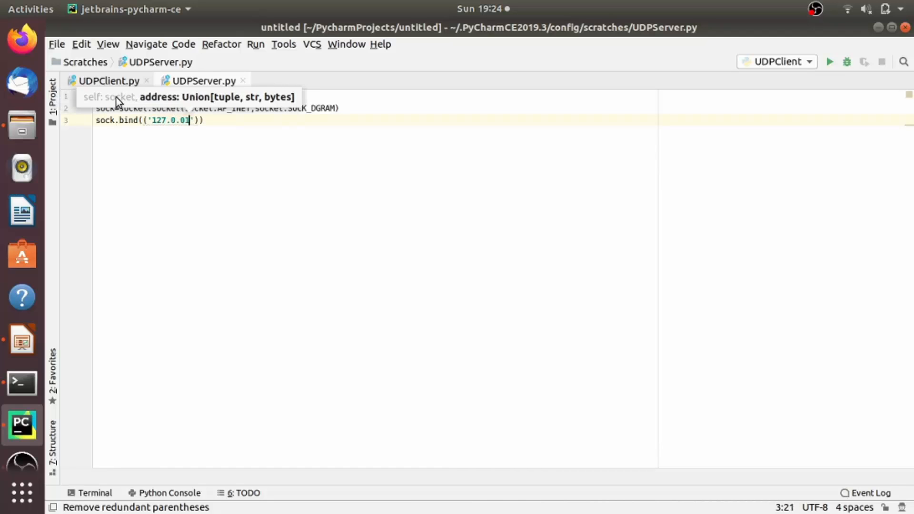
text(.)
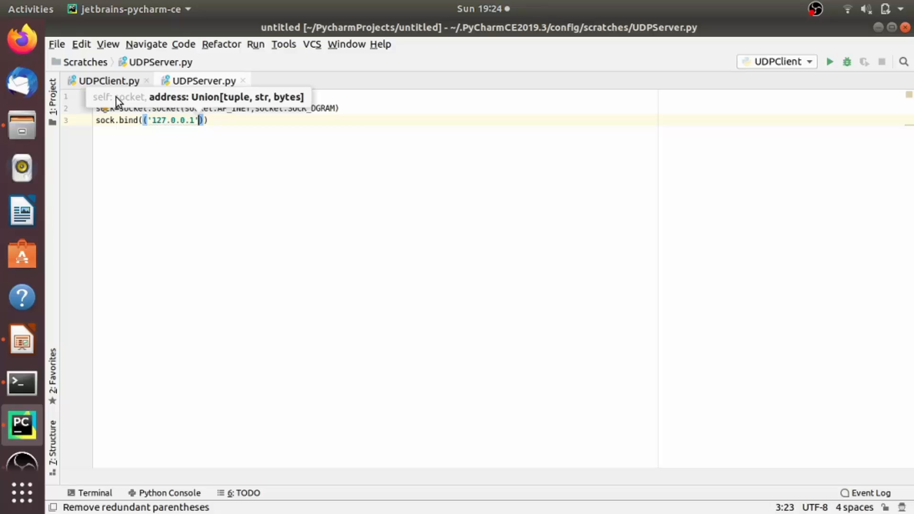
text(,123)
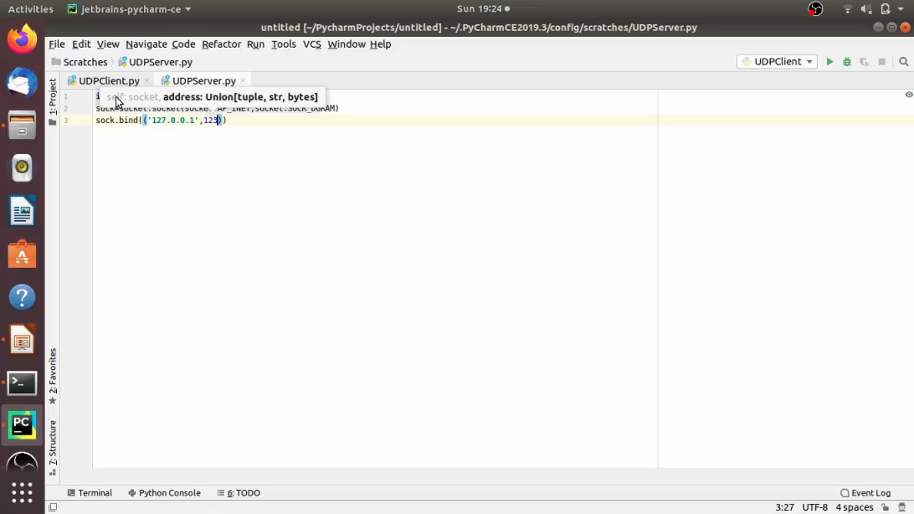
text(45)
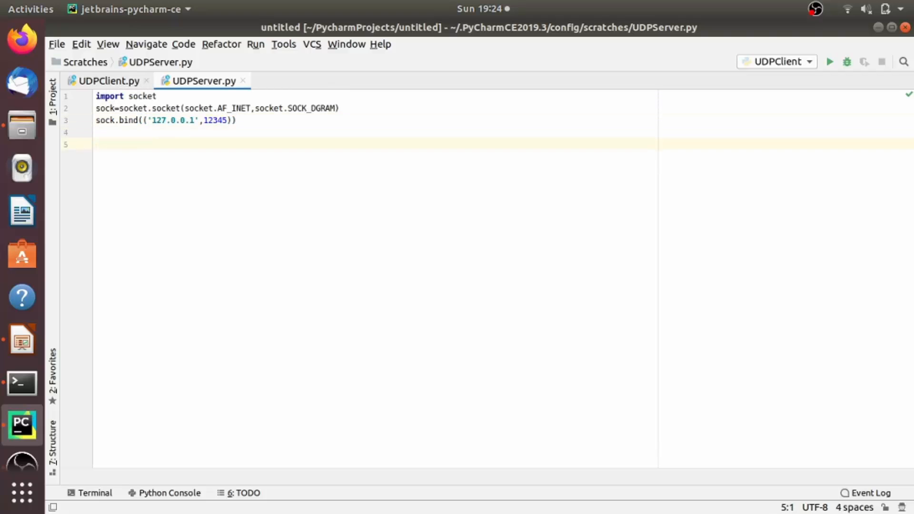
Below the bind line, open a while True: loop starting data,addr=sock.recvfrom()
click(99, 143)
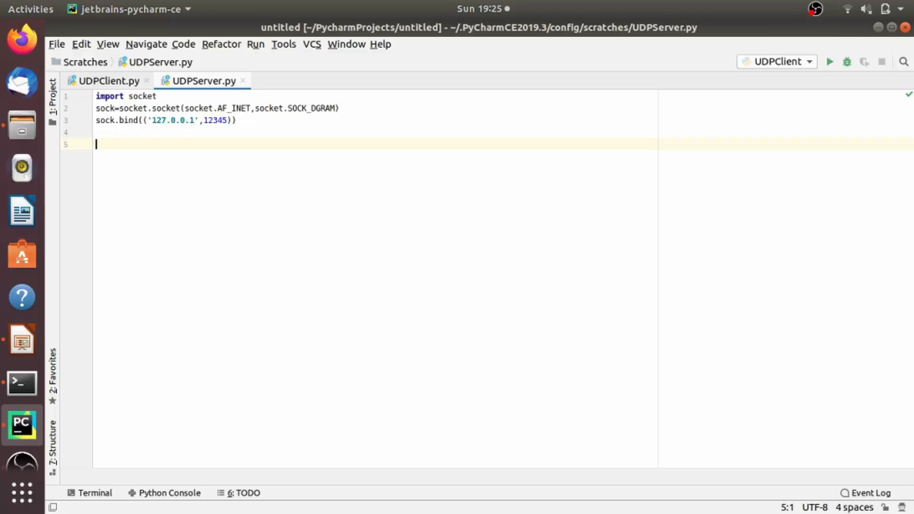
text(while 1)
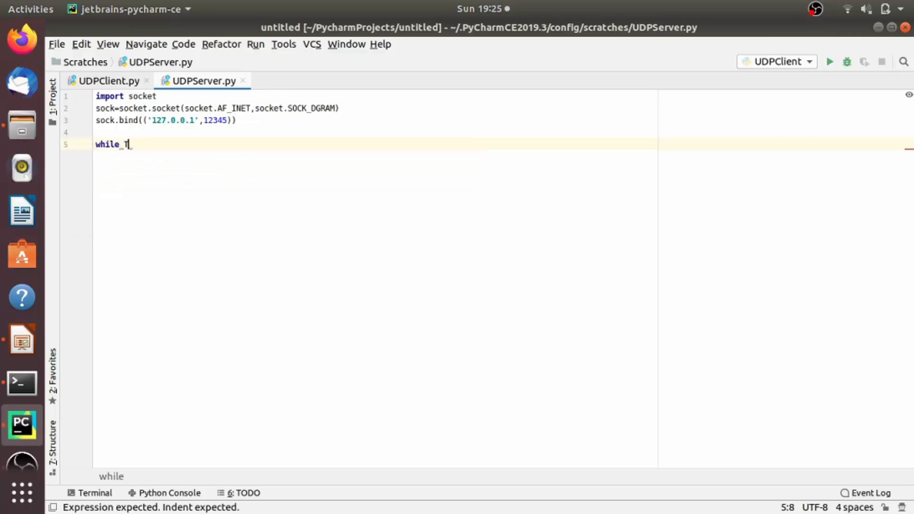
text(rue:)
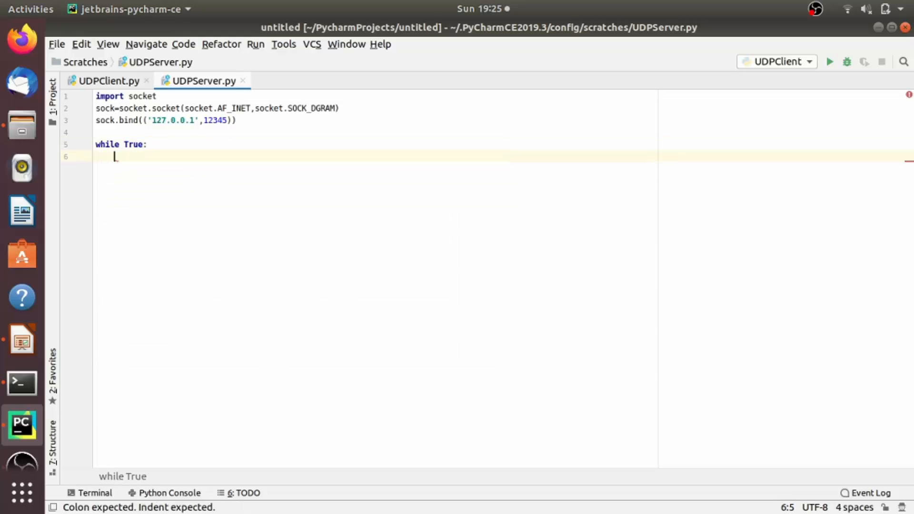
text(d)
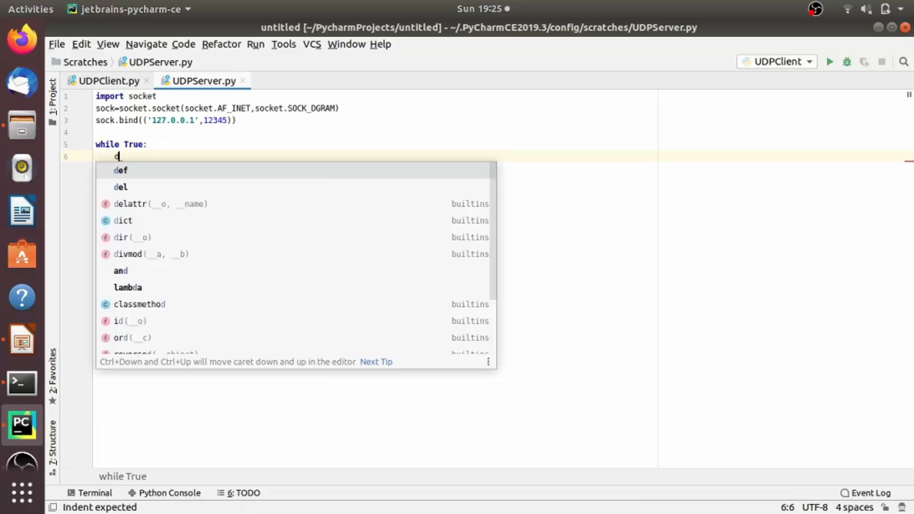
text(dat)
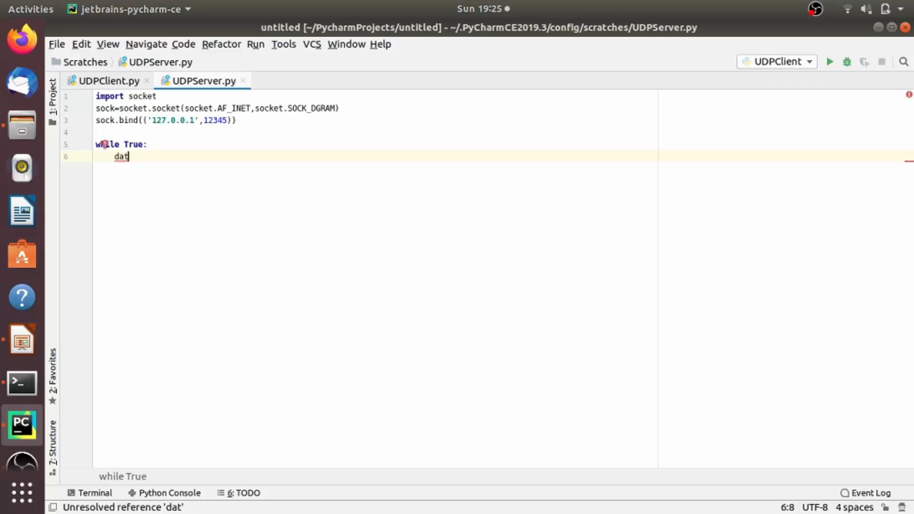
text(a.)
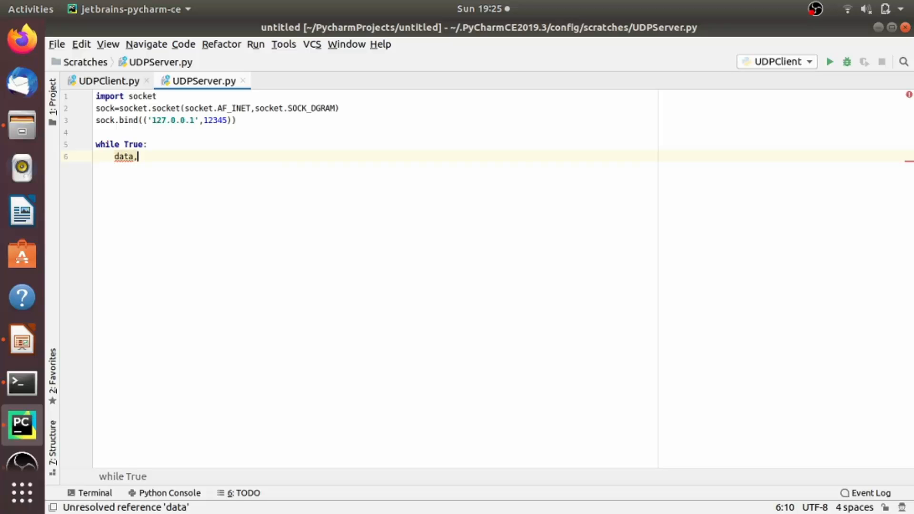
text(addr)
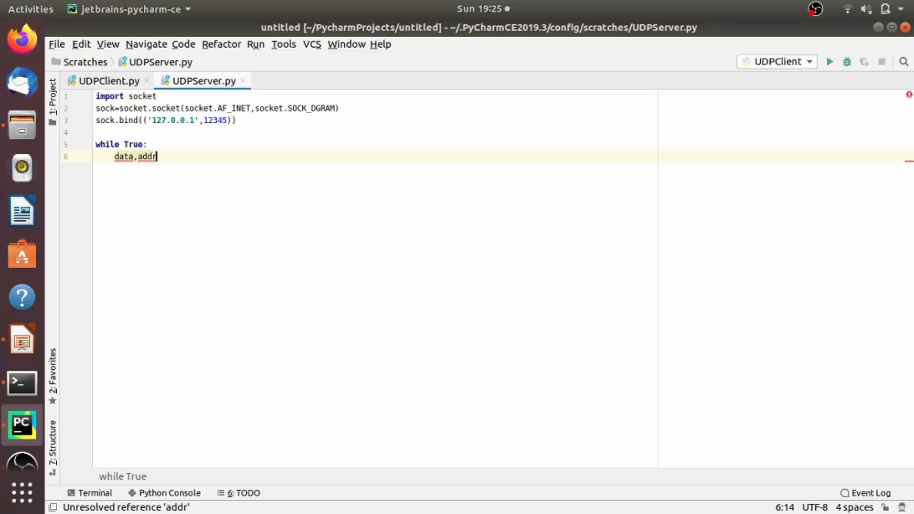
text(=)
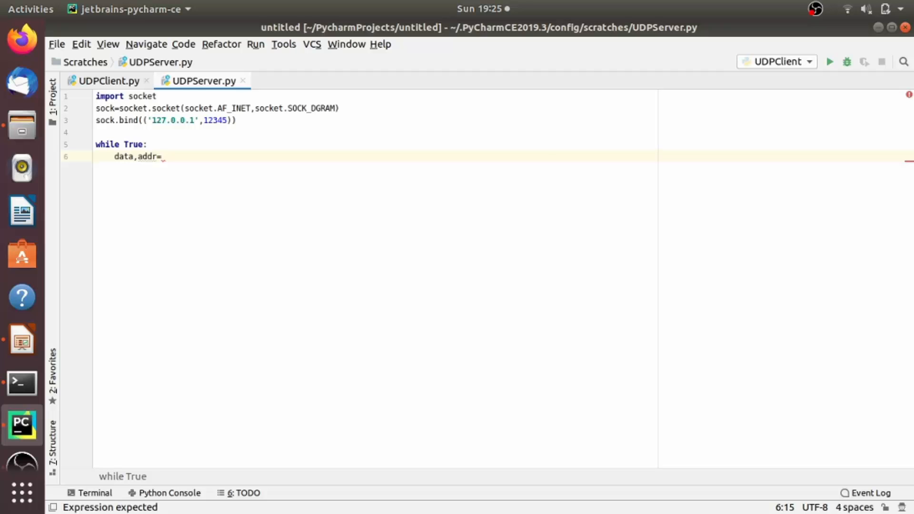
text(sock)
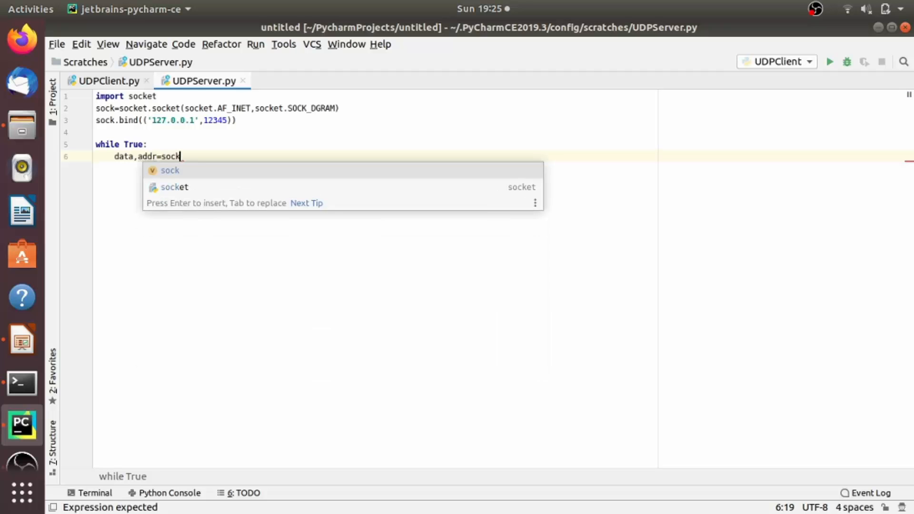
text(.re)
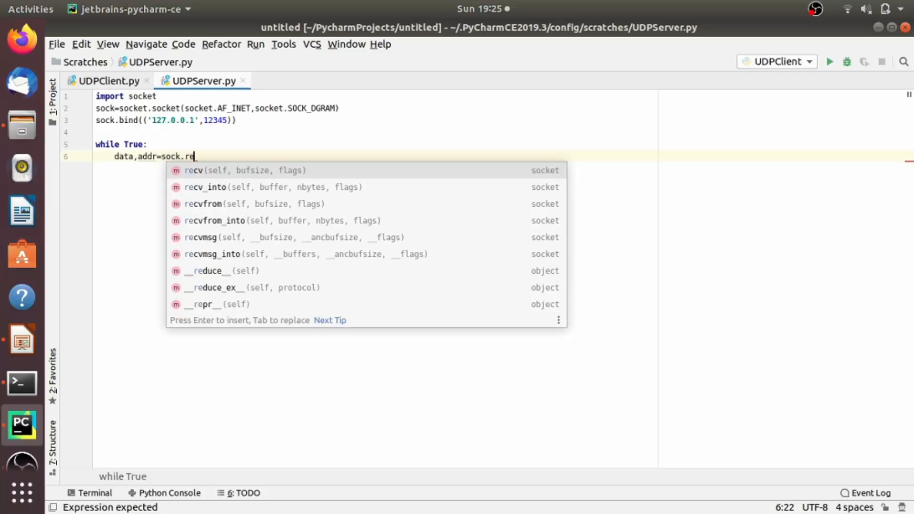
text(cvfrom()
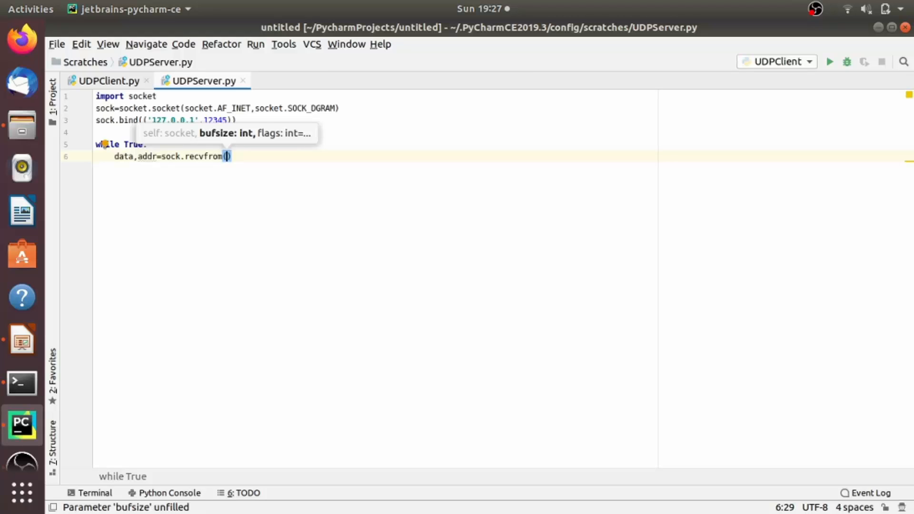
Give recvfrom a 4096 buffer and add message="Hello I am UDP Server" to the loop
text(4)
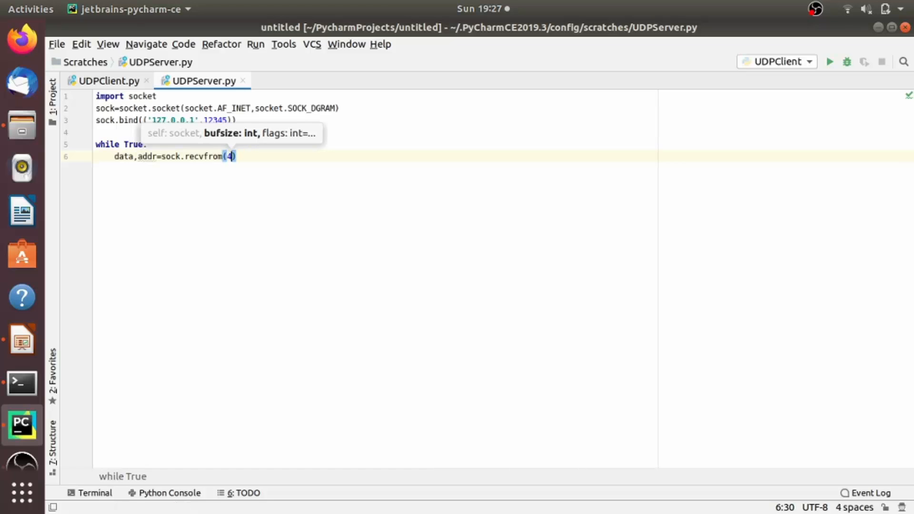
text(096)
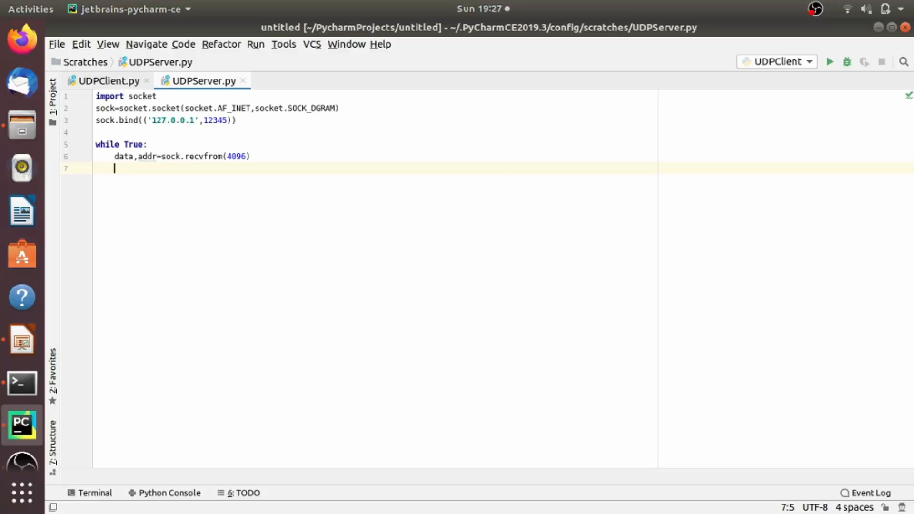
text(mess)
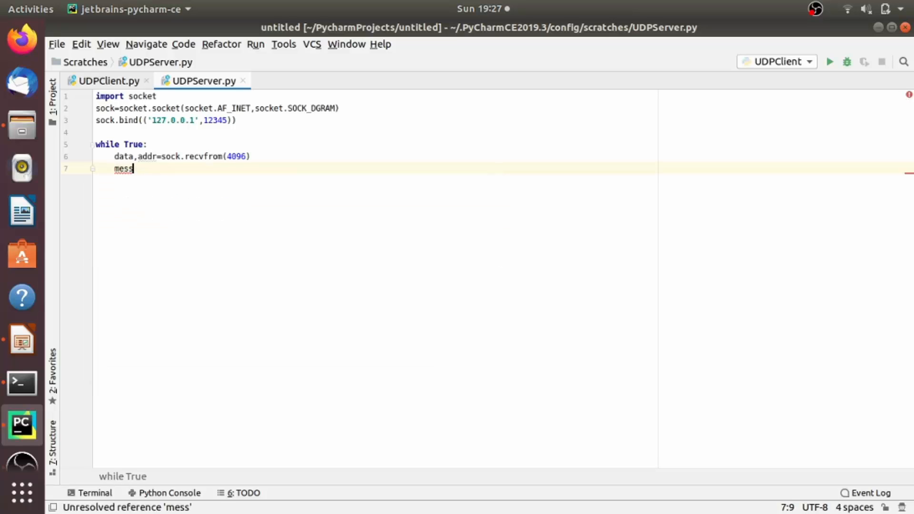
text(age)
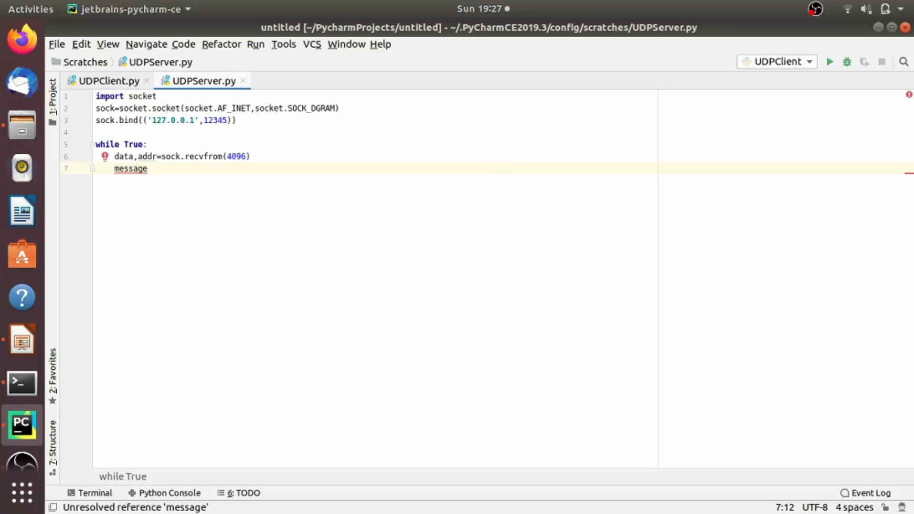
text(=)
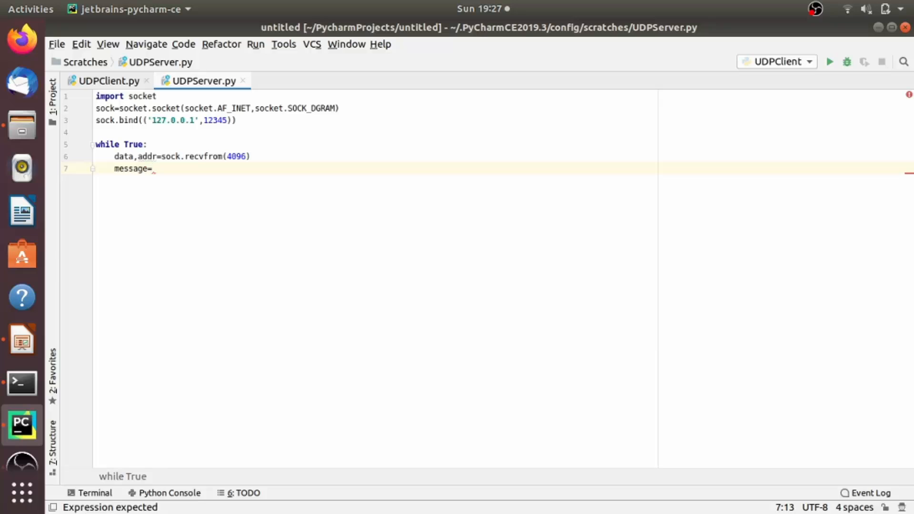
text("He")
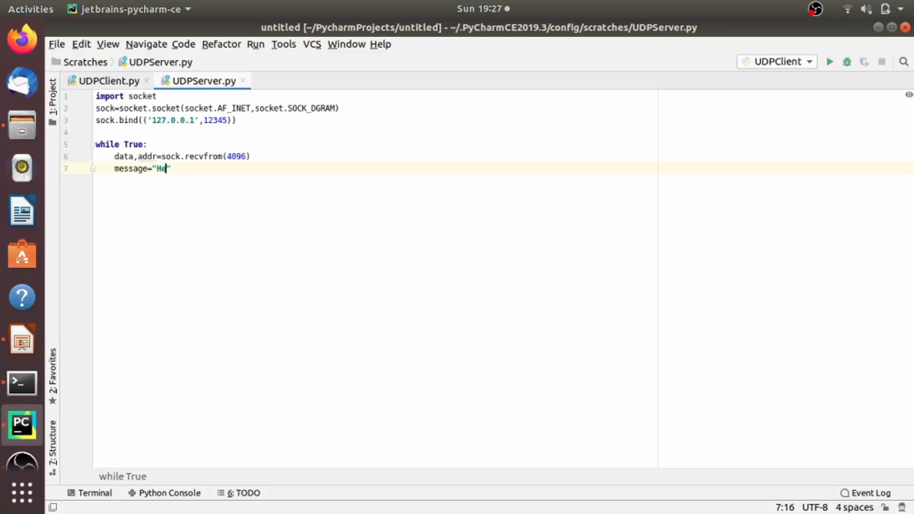
text(llo I am U)
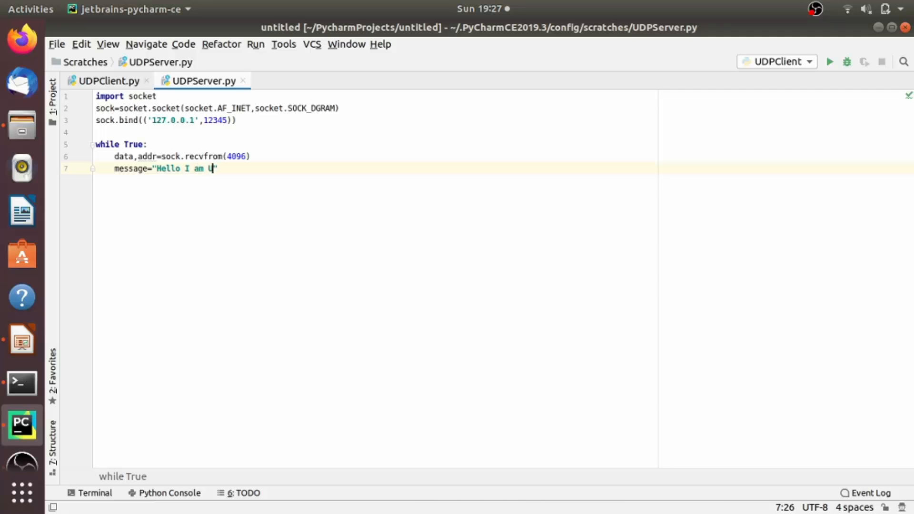
text(DP Ser)
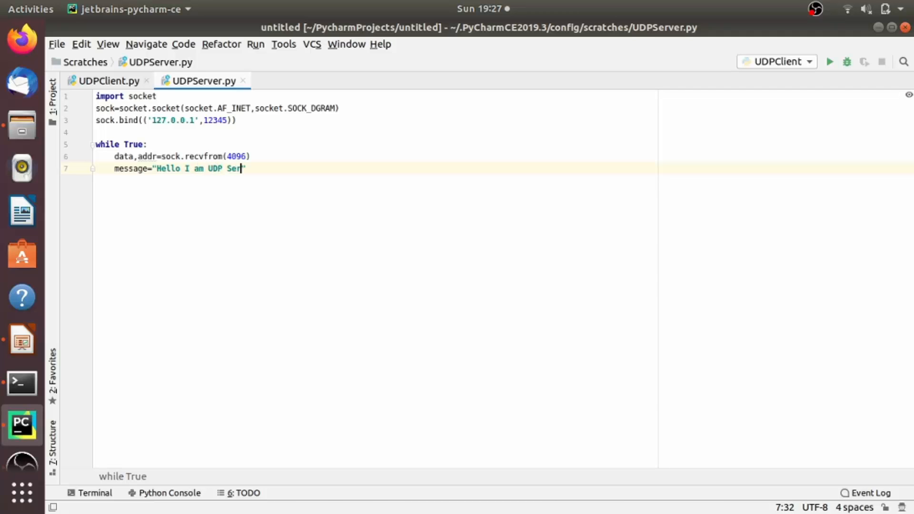
text(ver")
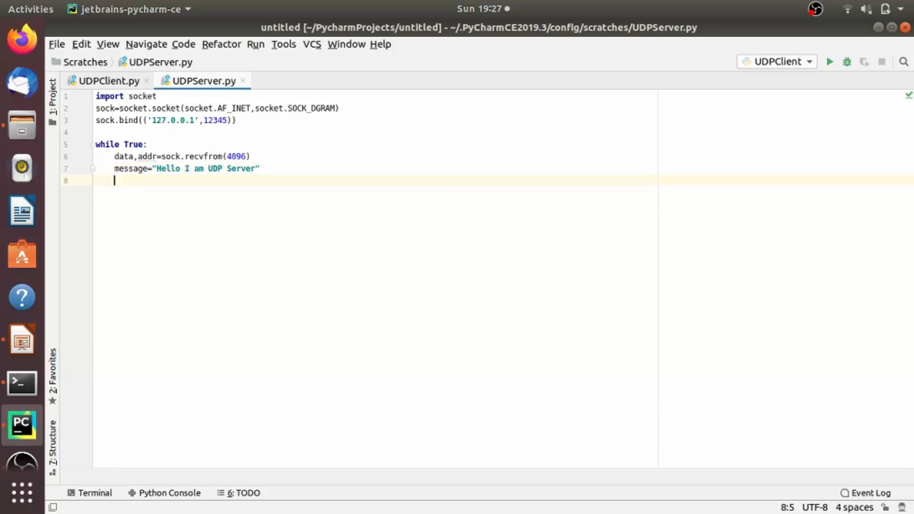
Add sock.sendto(message,addr) and begin a print( call after the receive line
text(soc)
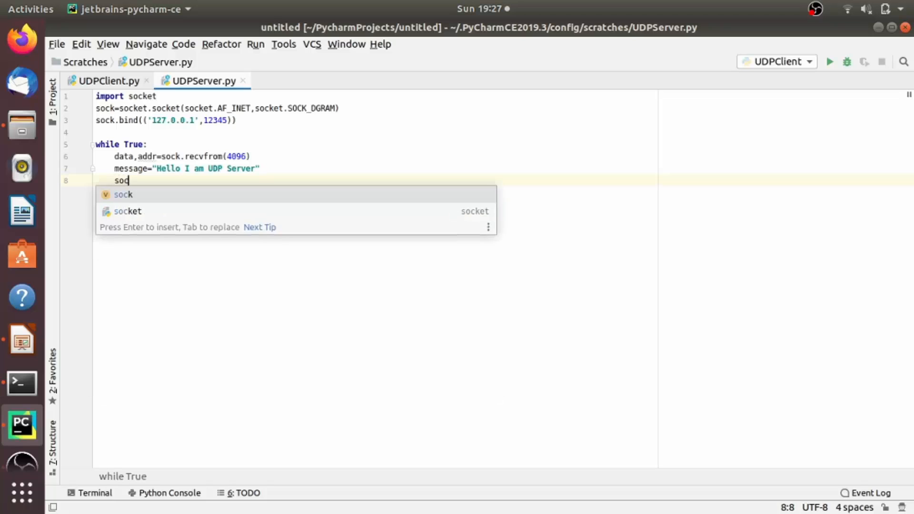
text(k)
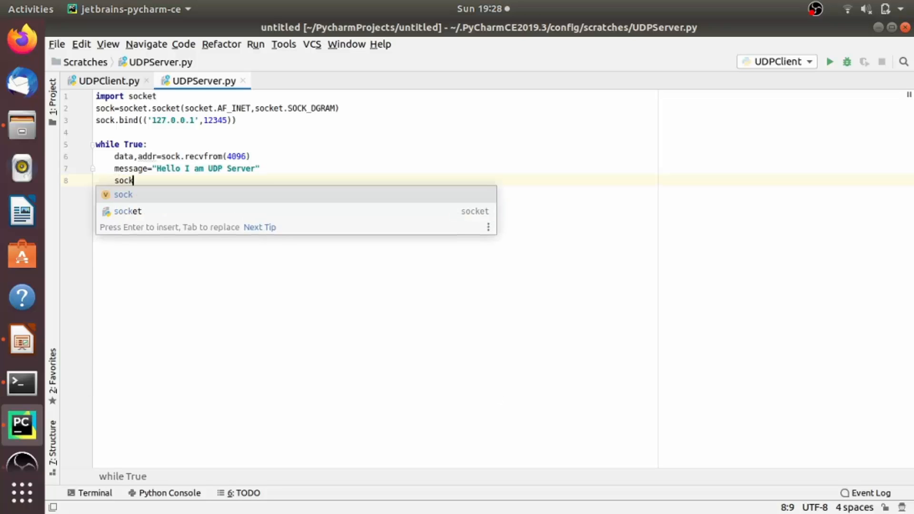
text(.)
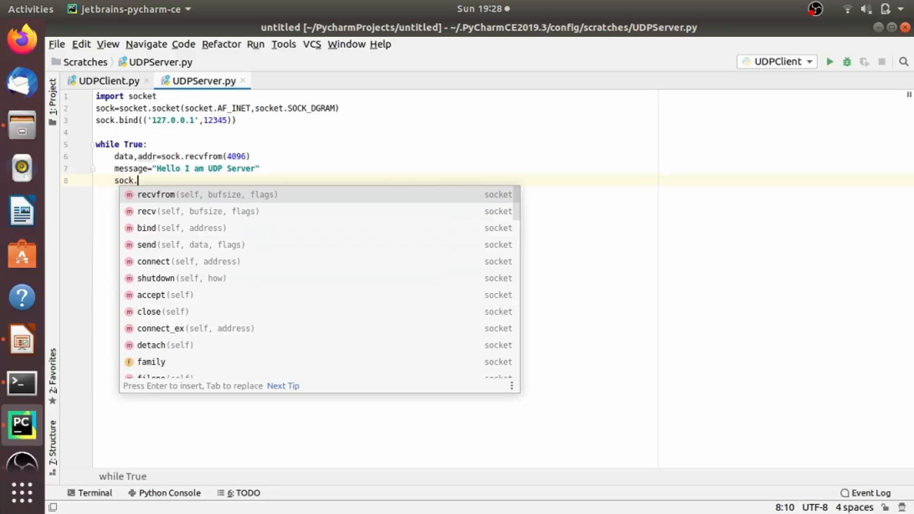
text(send)
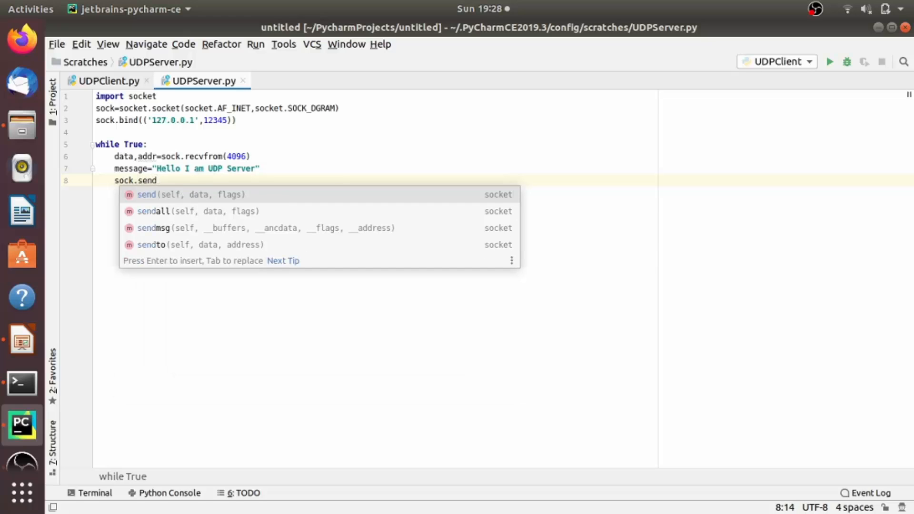
text(to()
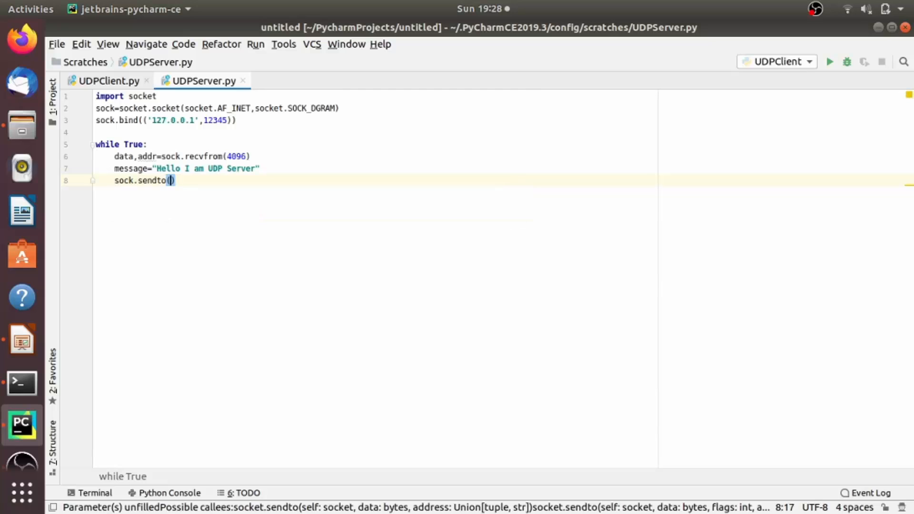
click(169, 180)
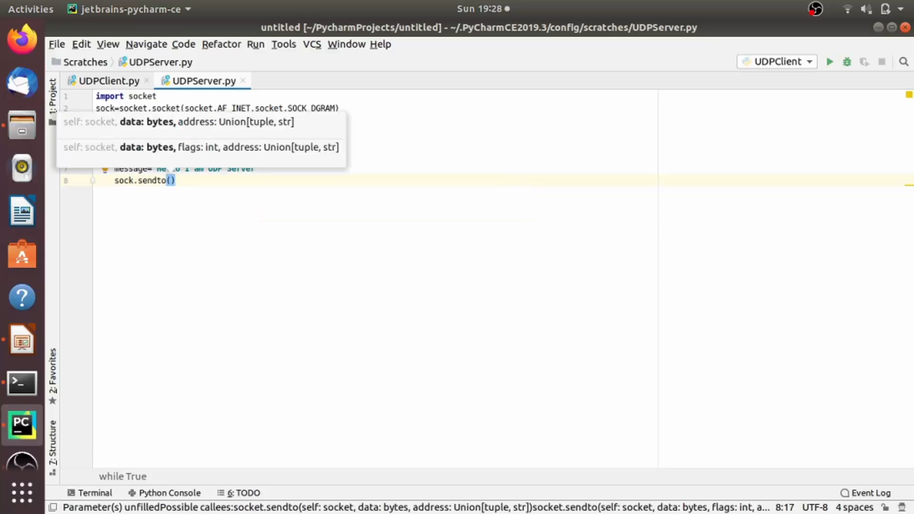
text(mes)
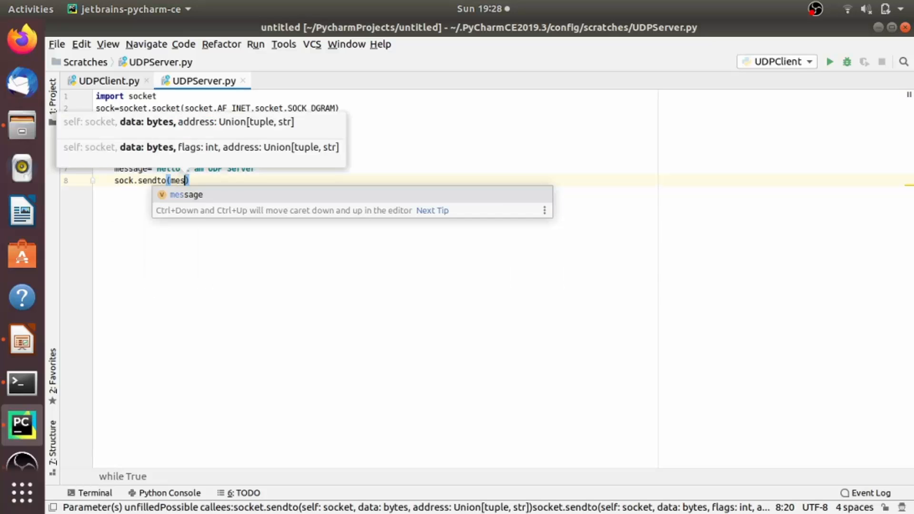
key(Tab)
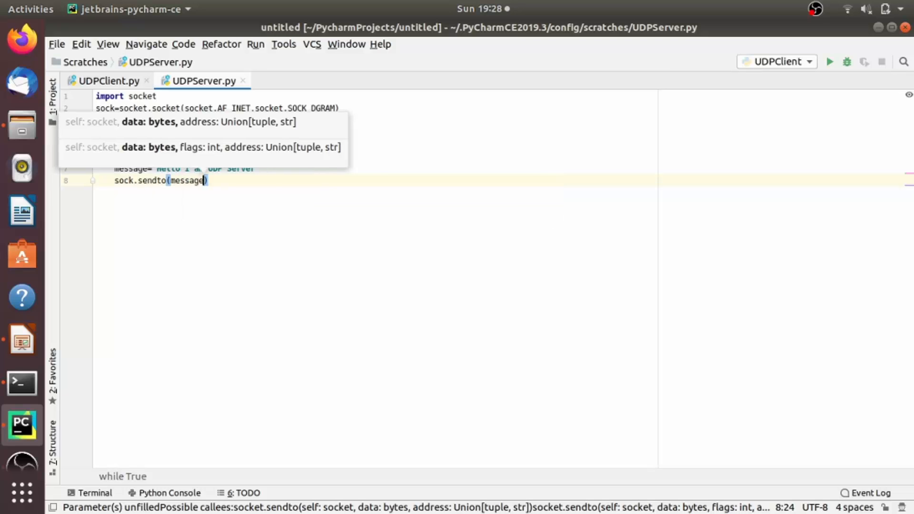
text(,a)
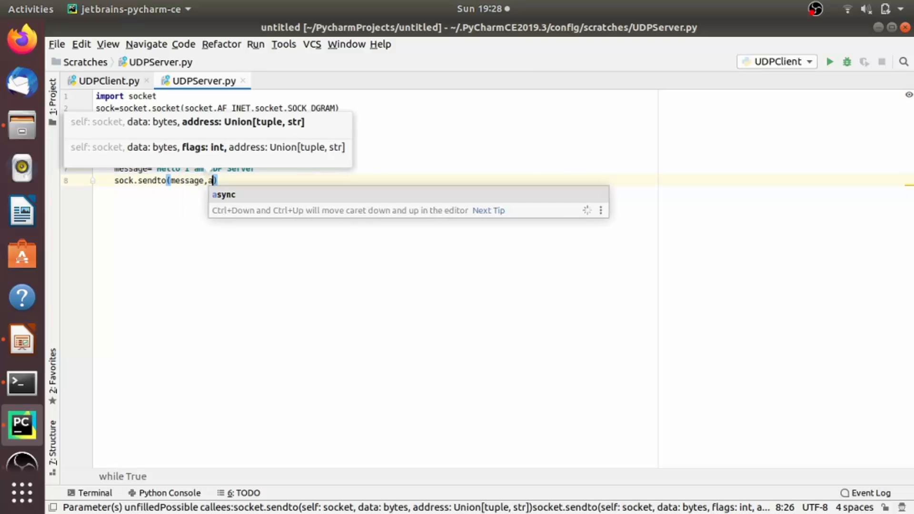
text(ddr)
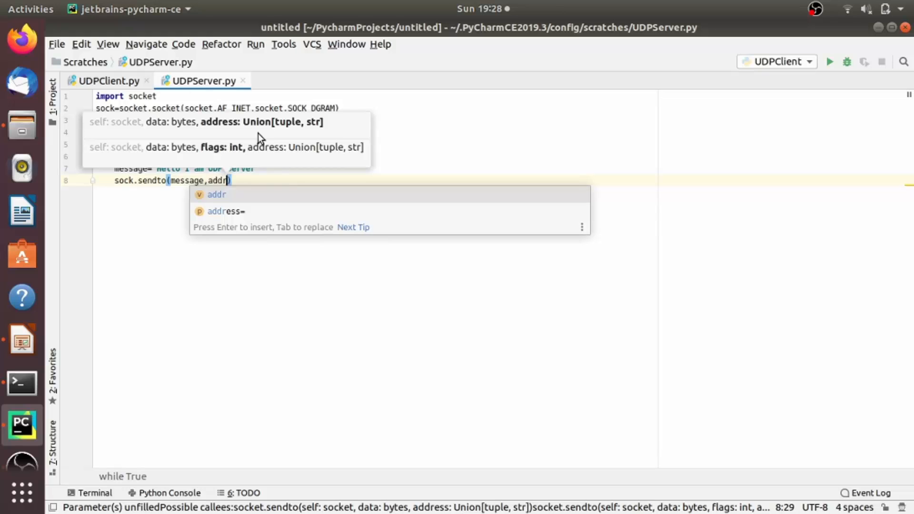
mouse_move(286, 200)
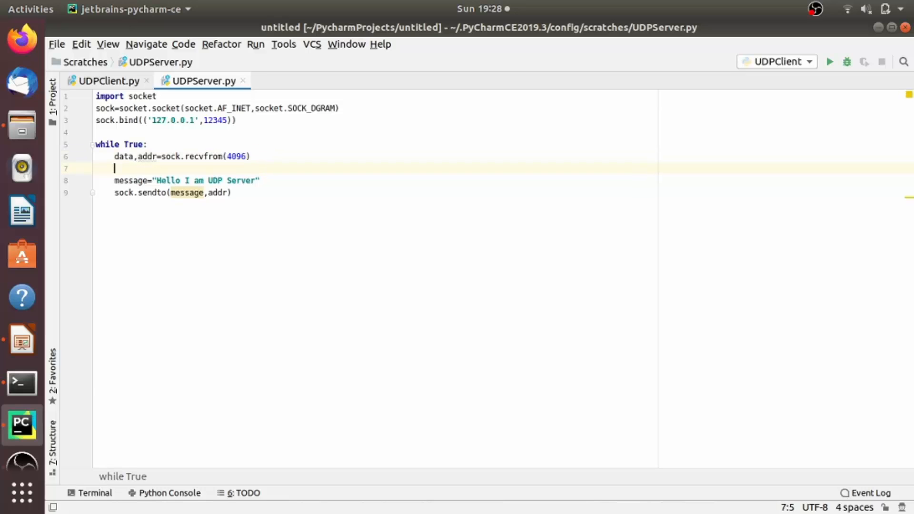
text(print)
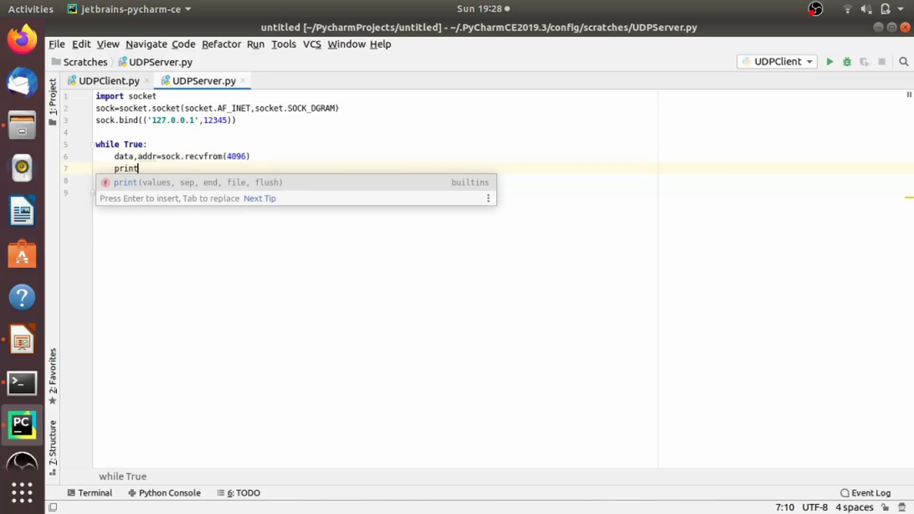
text((s)
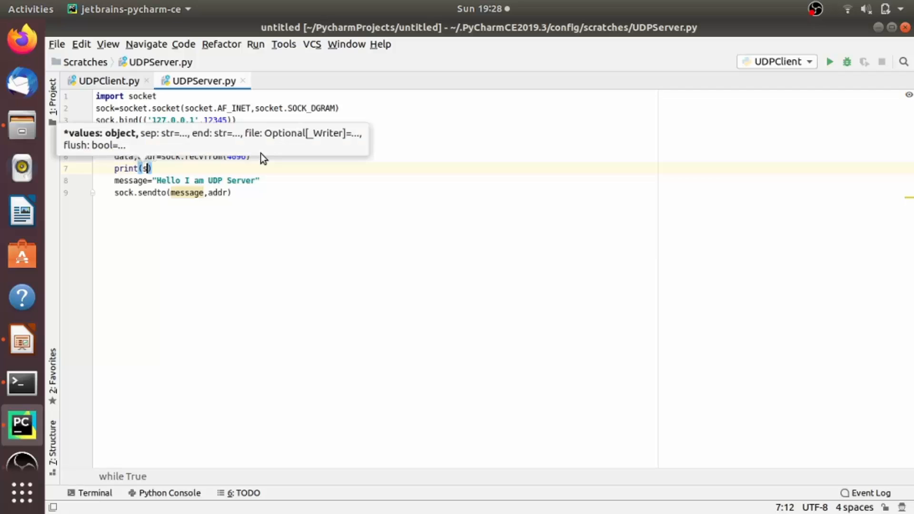
Finish print(str(data)) and change message to bytes("Hello I am UDP Server").encode('utf-8')
text(tr()
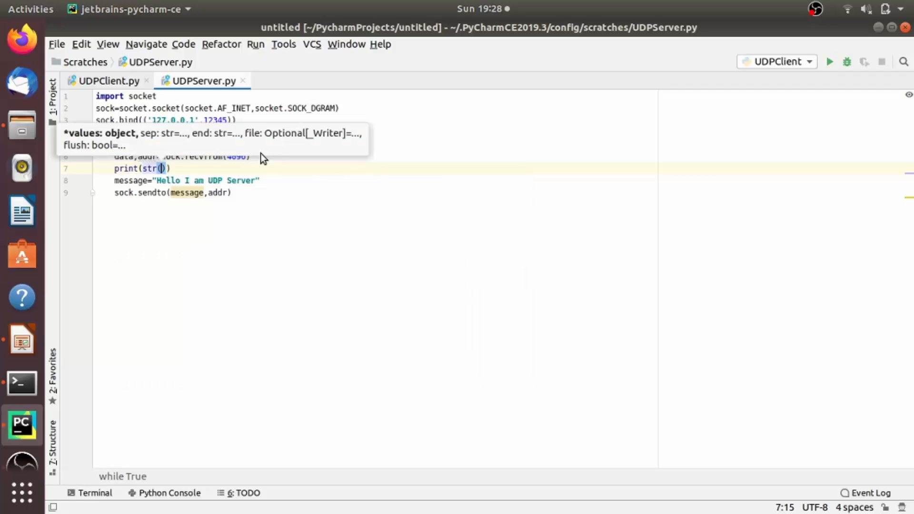
text(data)
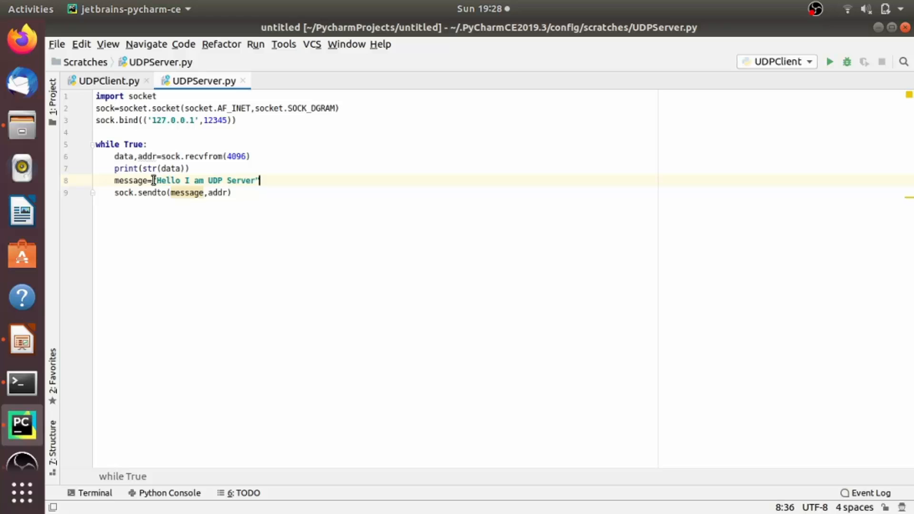
text(bytes)
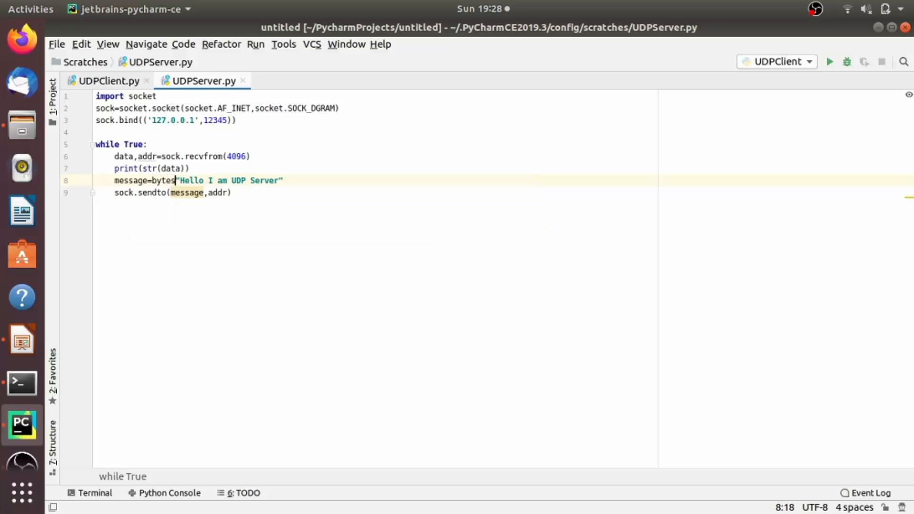
text(()
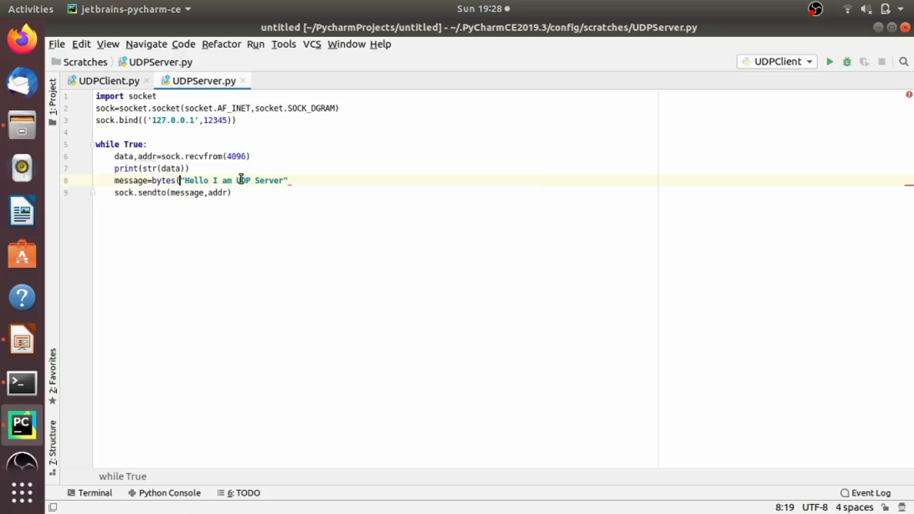
text())
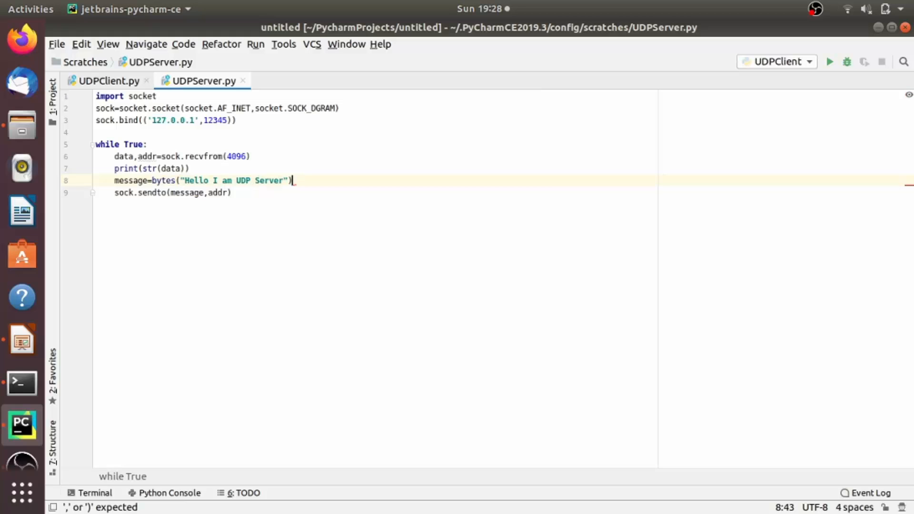
text(.enco)
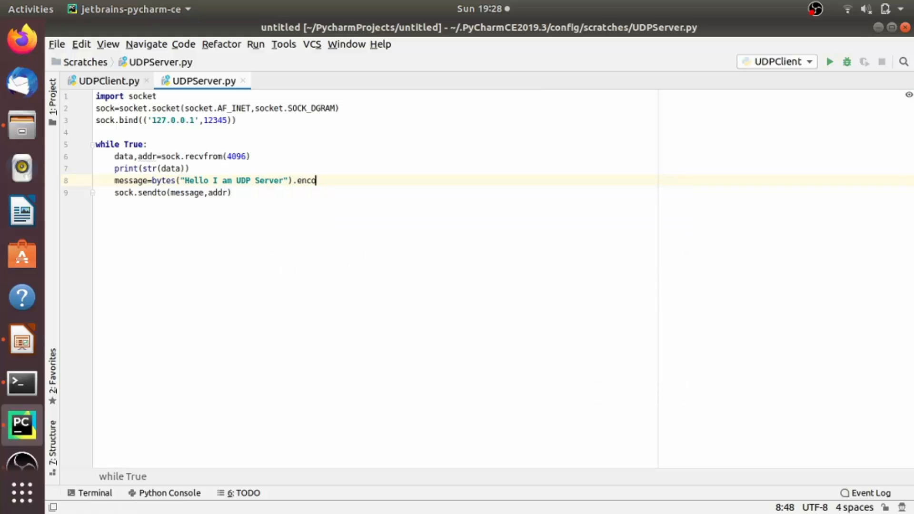
text(de())
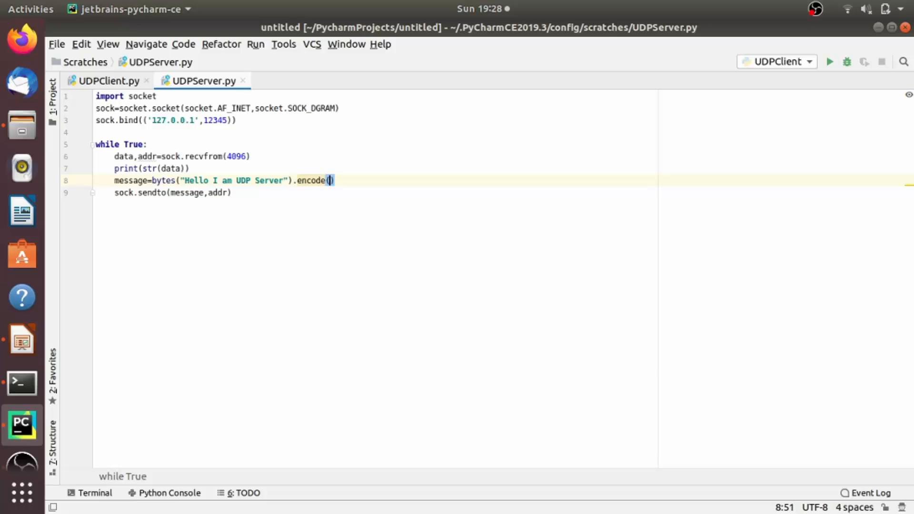
text('ut')
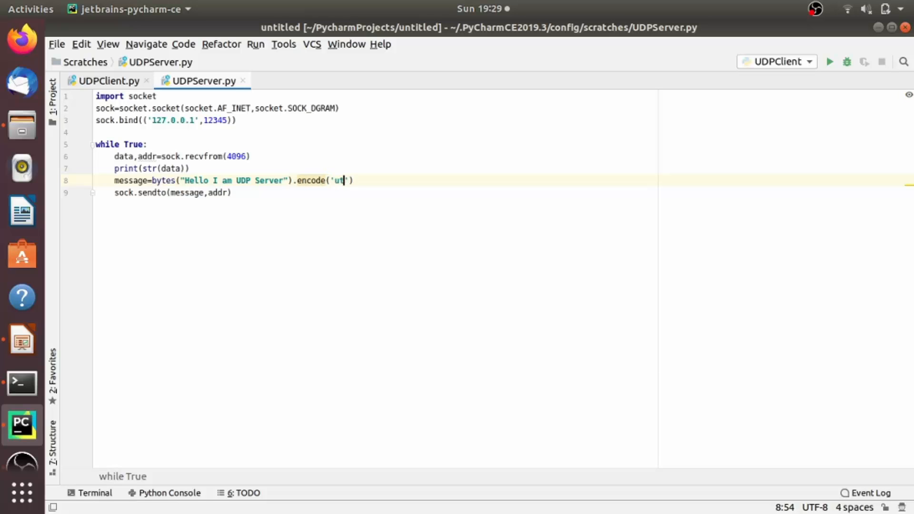
text(f-)
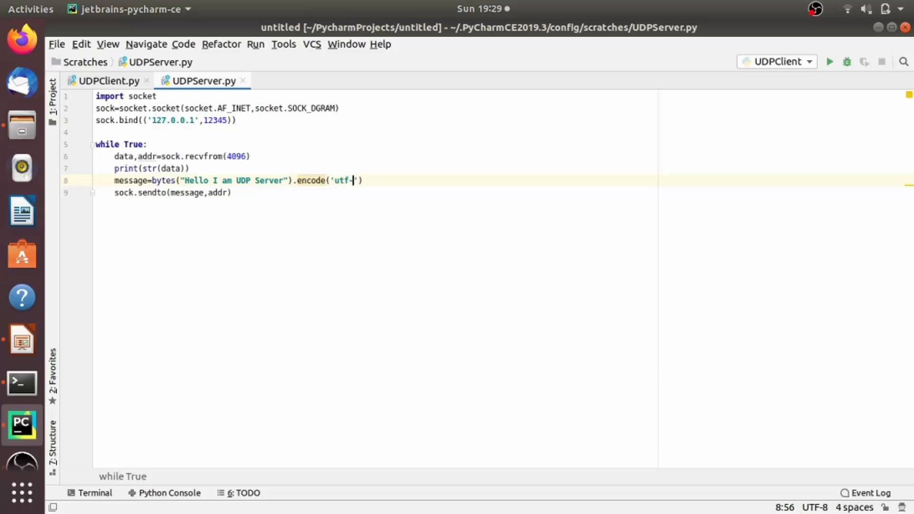
text(8)
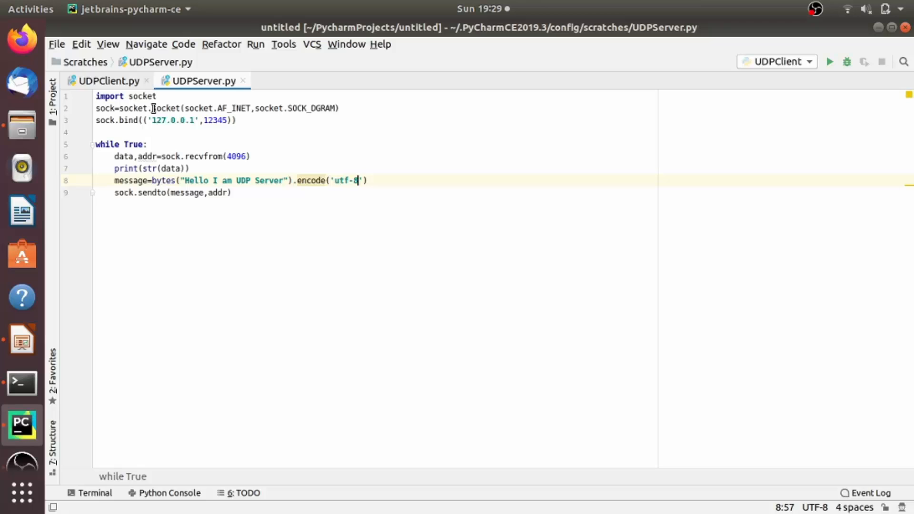
mouse_move(251, 165)
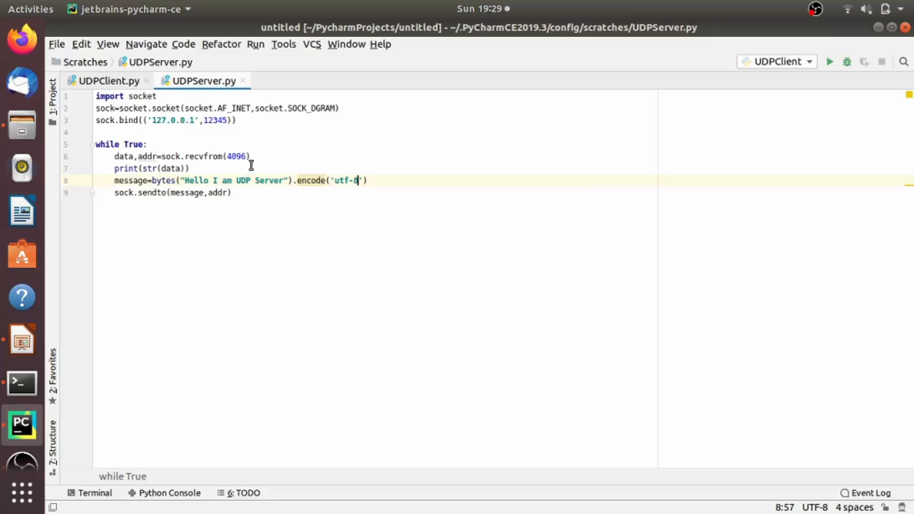
mouse_move(251, 177)
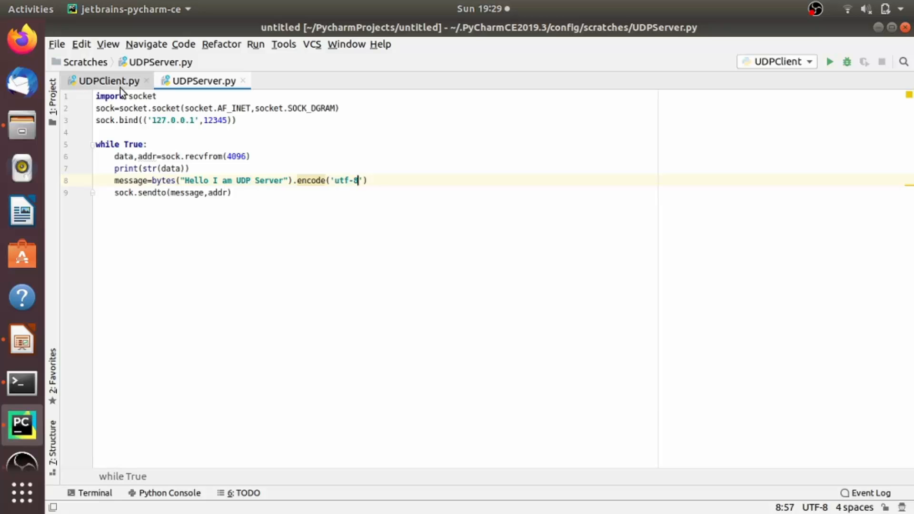
Copy the import socket and UDP socket lines from UDPServer.py into UDPClient.py
click(106, 81)
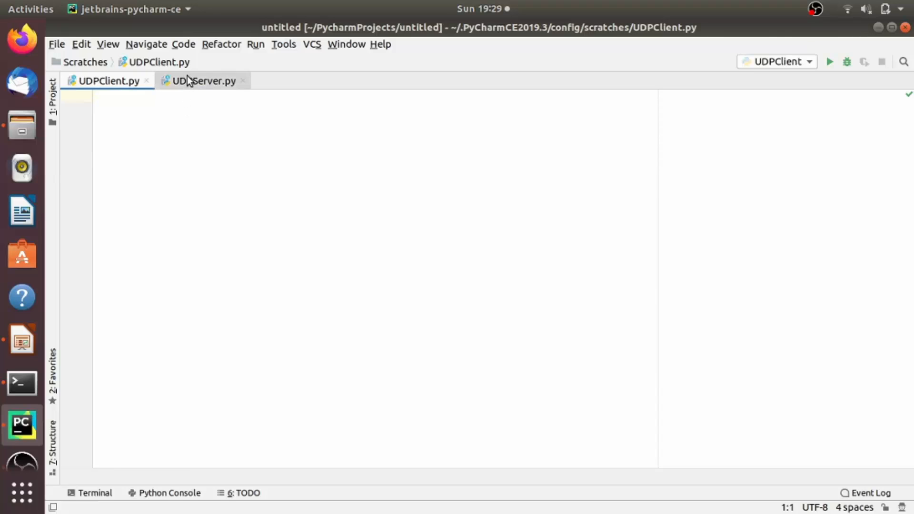
click(205, 80)
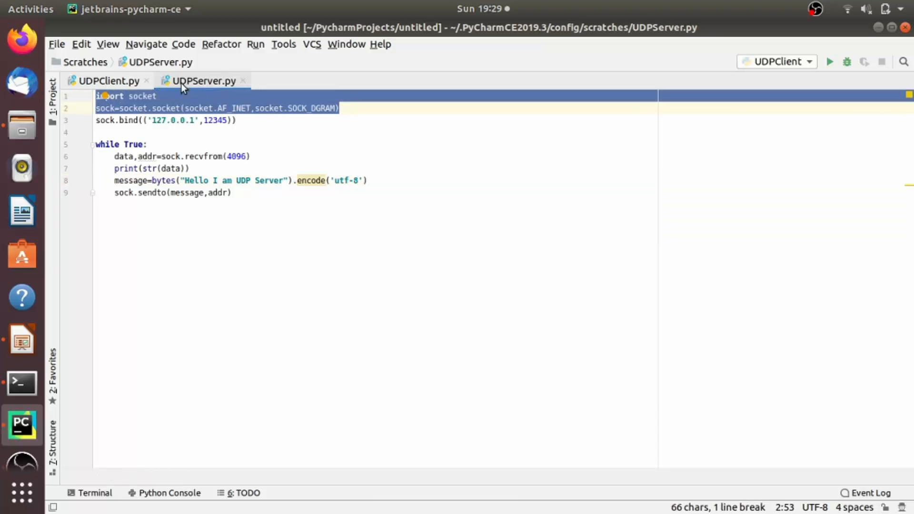
click(106, 80)
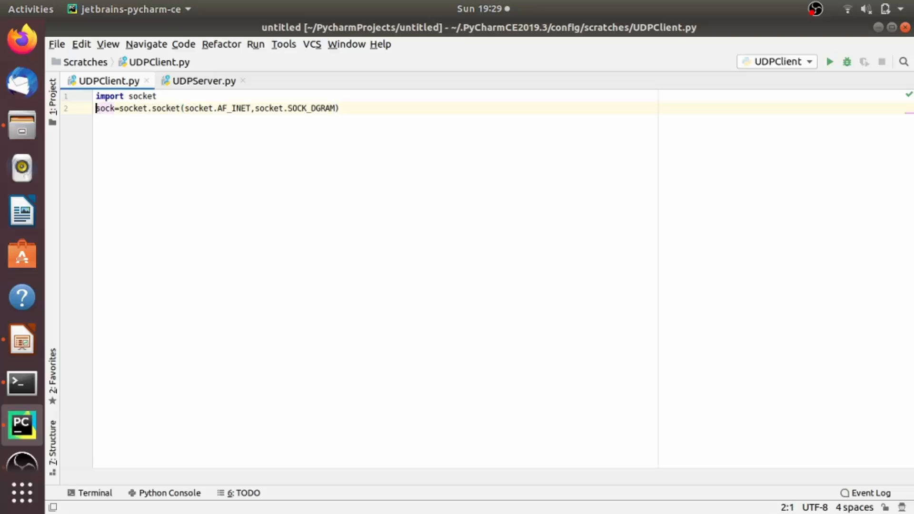
Define msg="Hello UDP Server" in UDPClient.py, fixing the typo
text(client_)
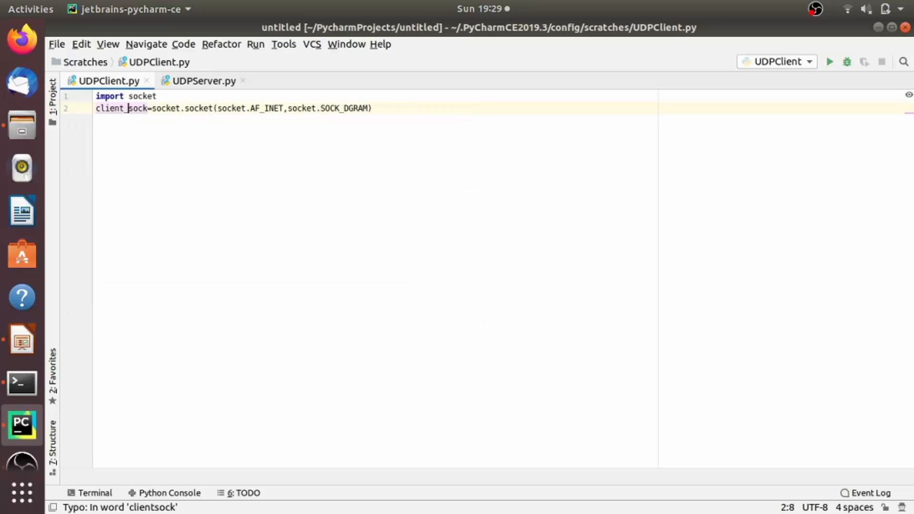
text(et)
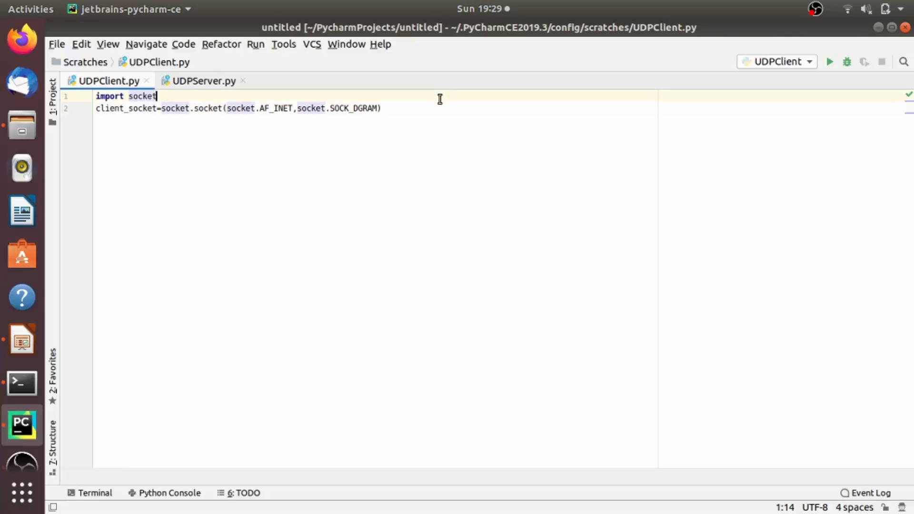
text(msg="Hello UDP SErver1")
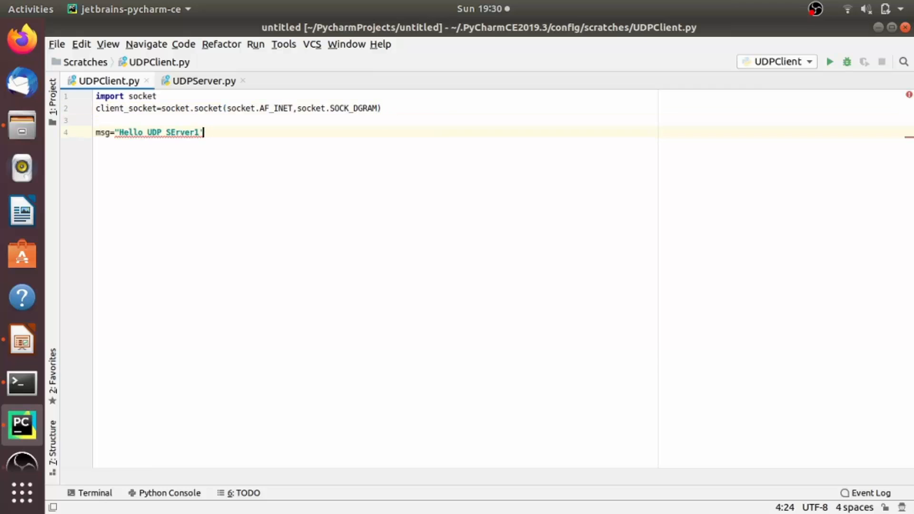
key(BackSpace)
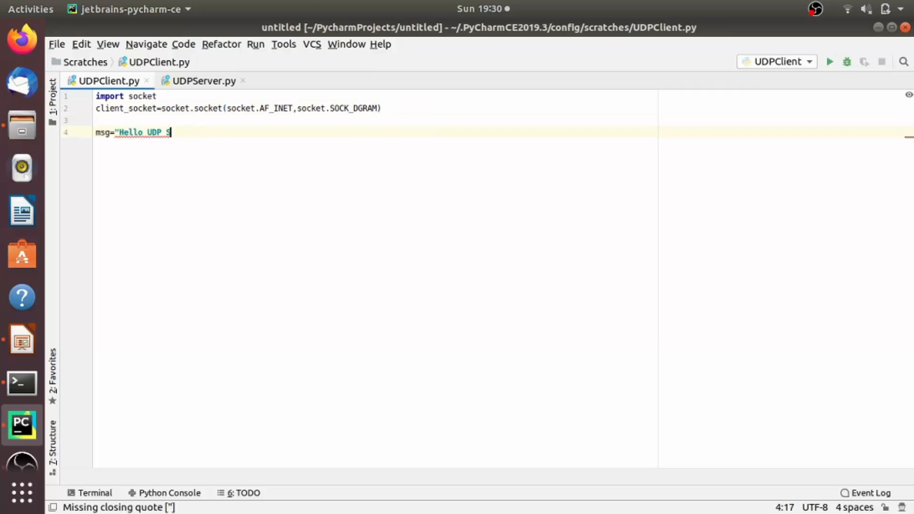
text(erver")
text(client_socket.sendto()
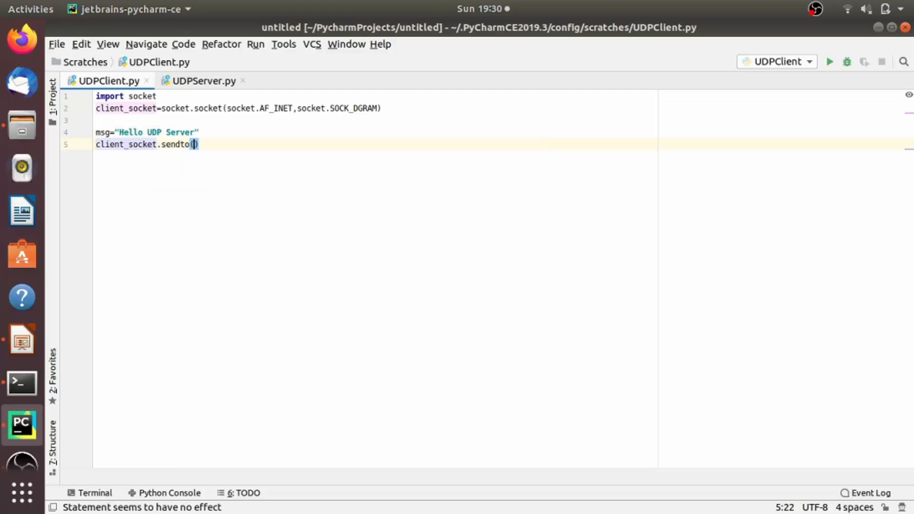
Send msg.encode('utf-8') to ('127.0.0.1', 12345) with client_socket.sendto
text(m)
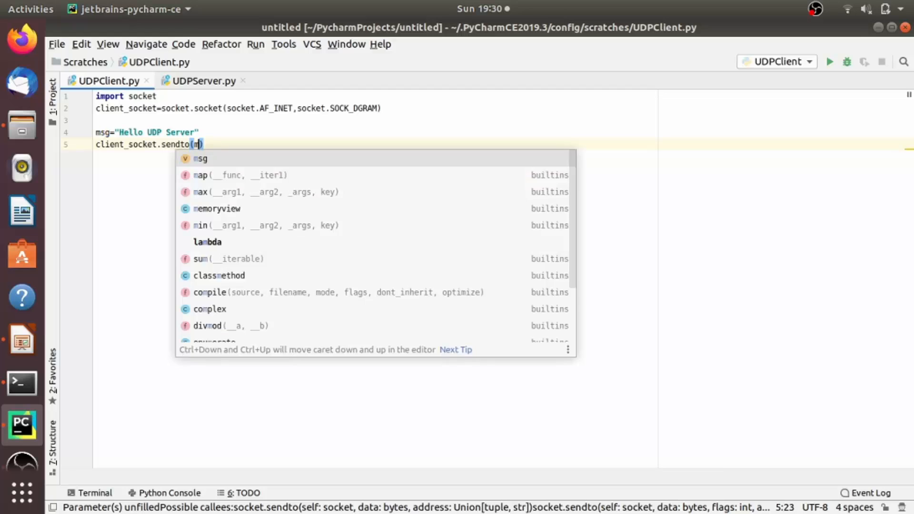
text(s)
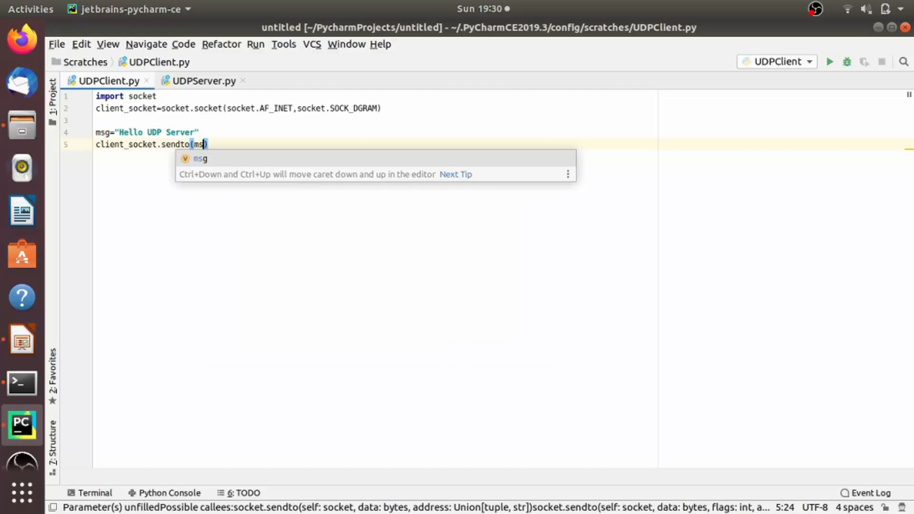
text(.)
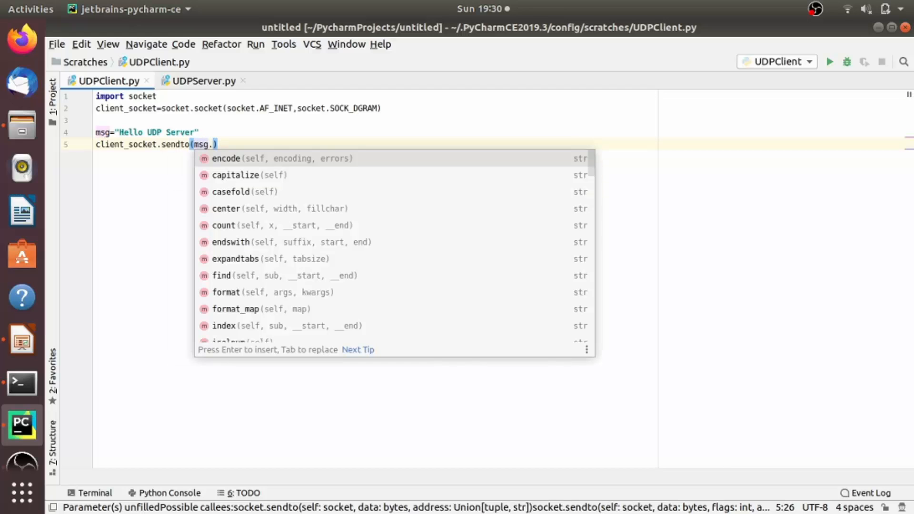
text(encode)
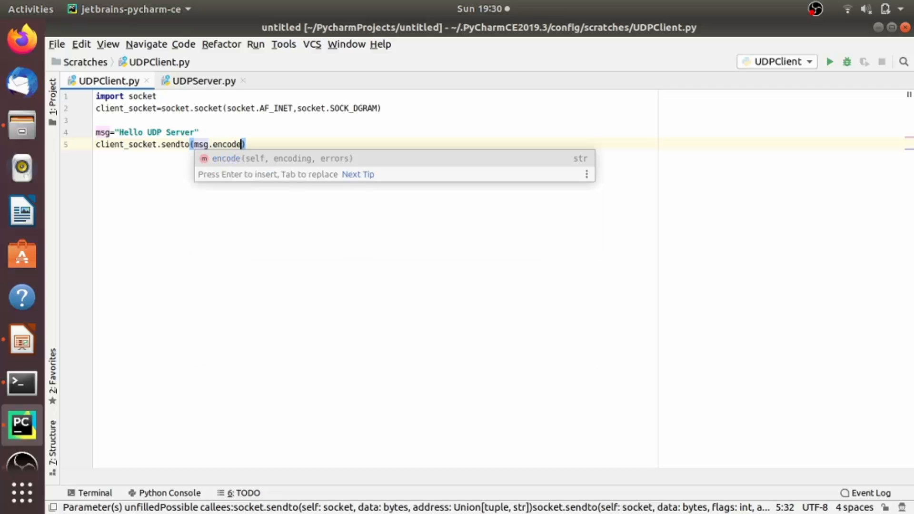
text((')
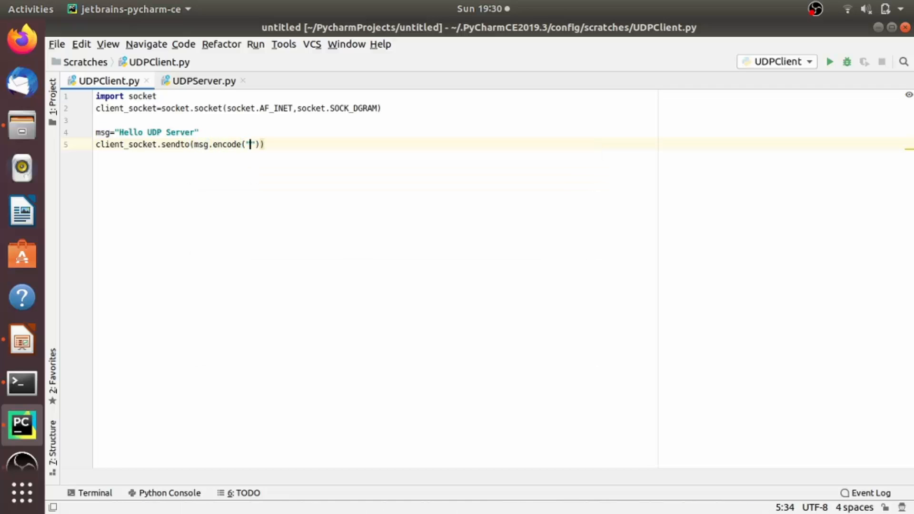
text(u)
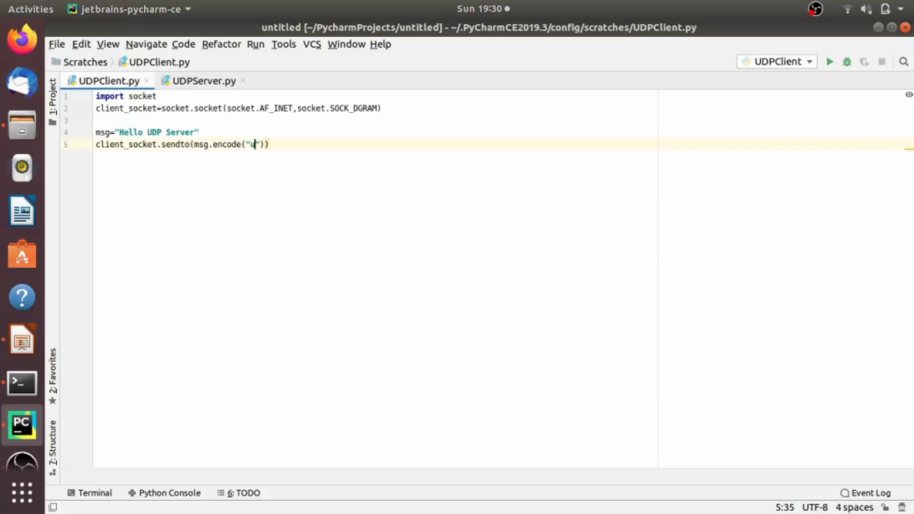
text(tf)
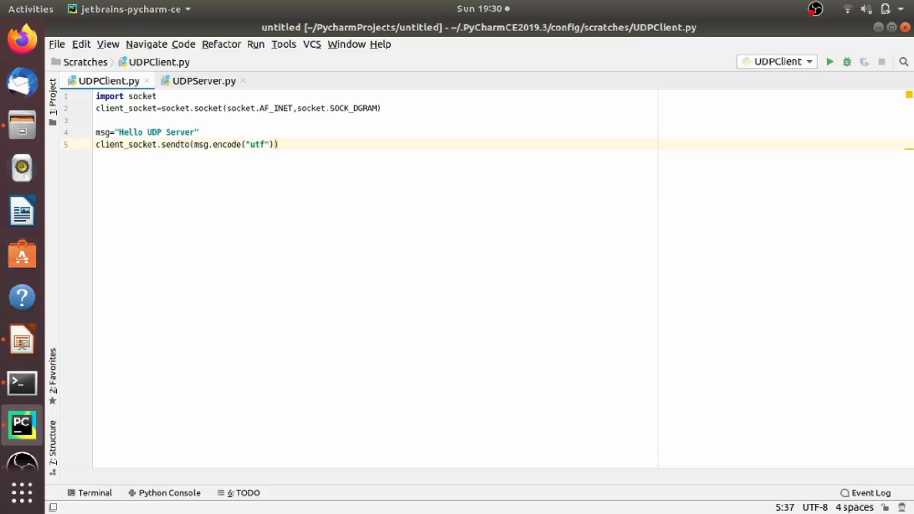
text(-)
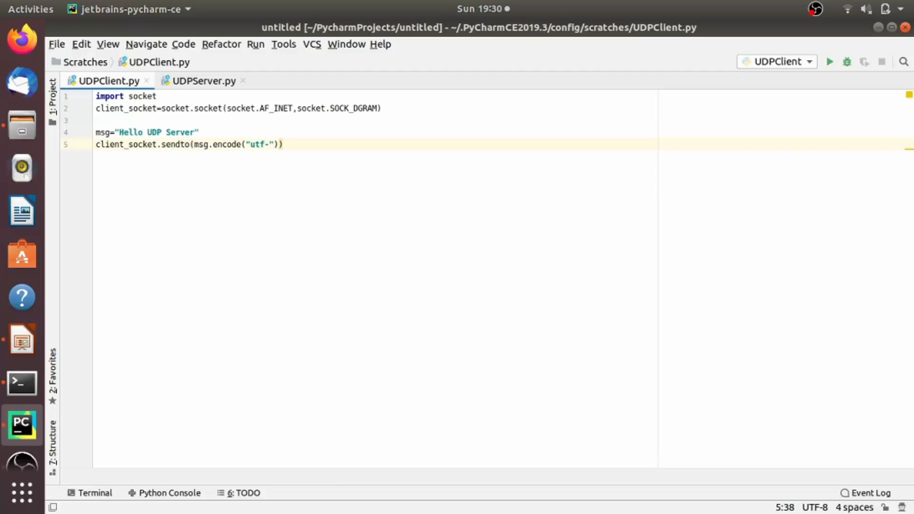
text(8)
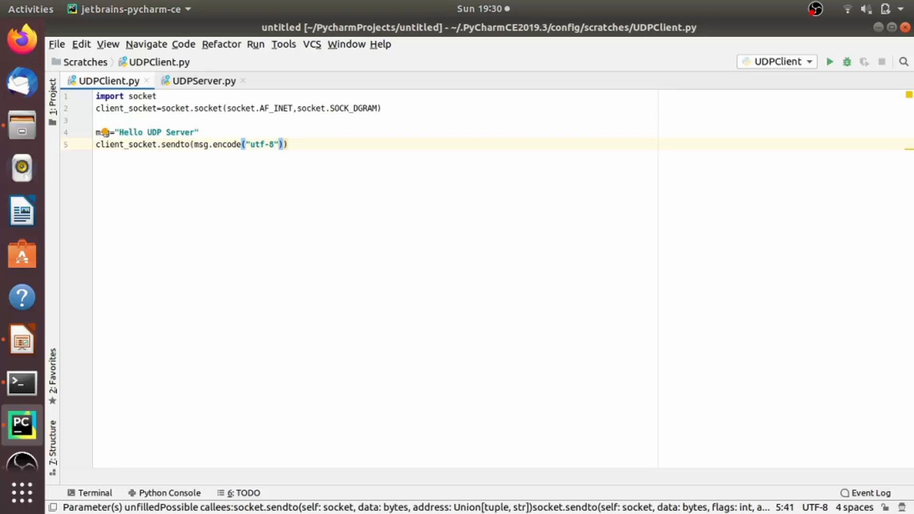
text(,('127.0.0.1',12345)
text(d)
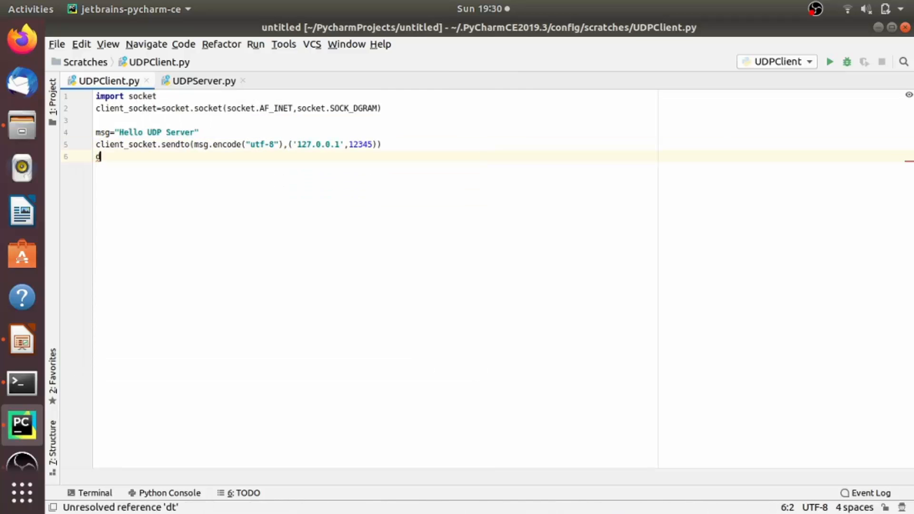
Add recvfrom(4096) into data,addr, print "Server Says" and str(data), and call client_socket.close()
text(ata)
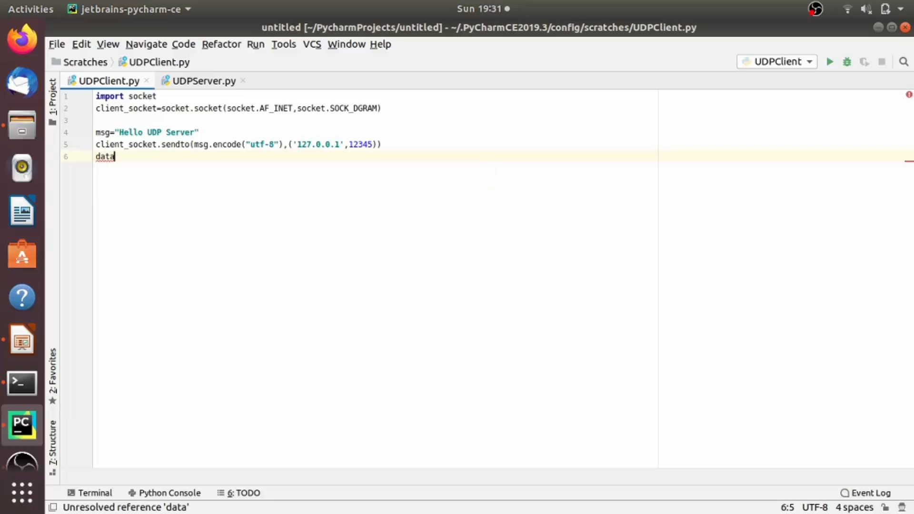
text(,addr)
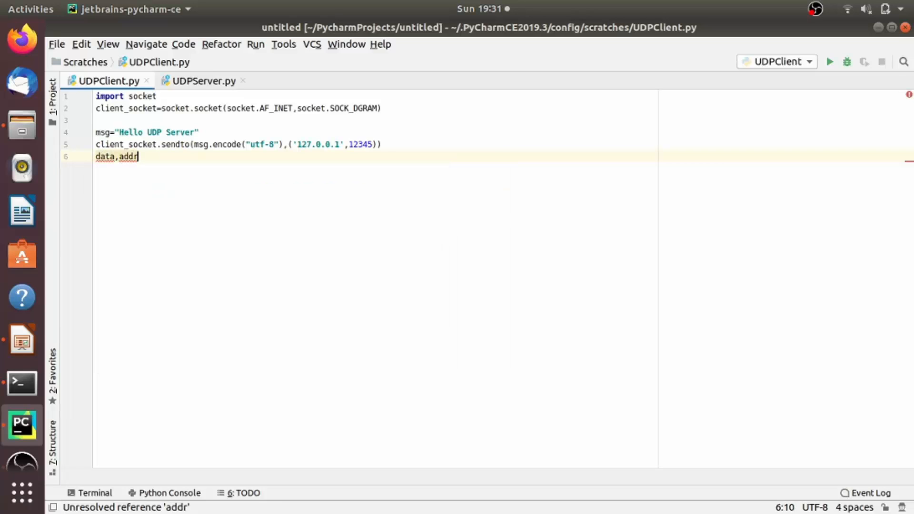
click(107, 144)
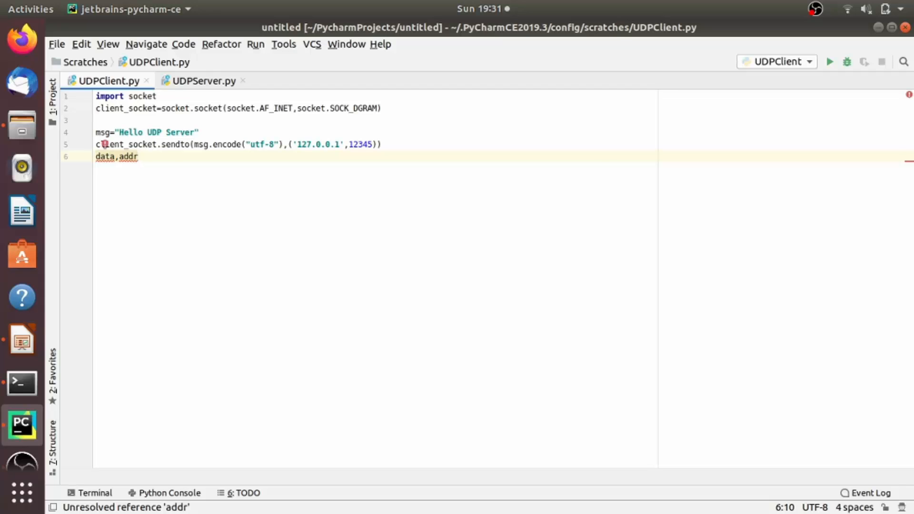
text(=client_socket.recvfrom()
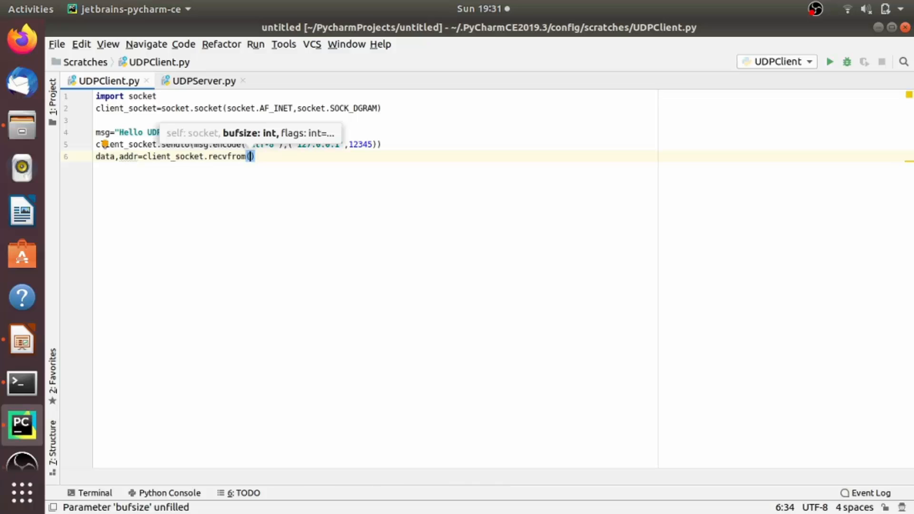
text(4096)
text(print(str)
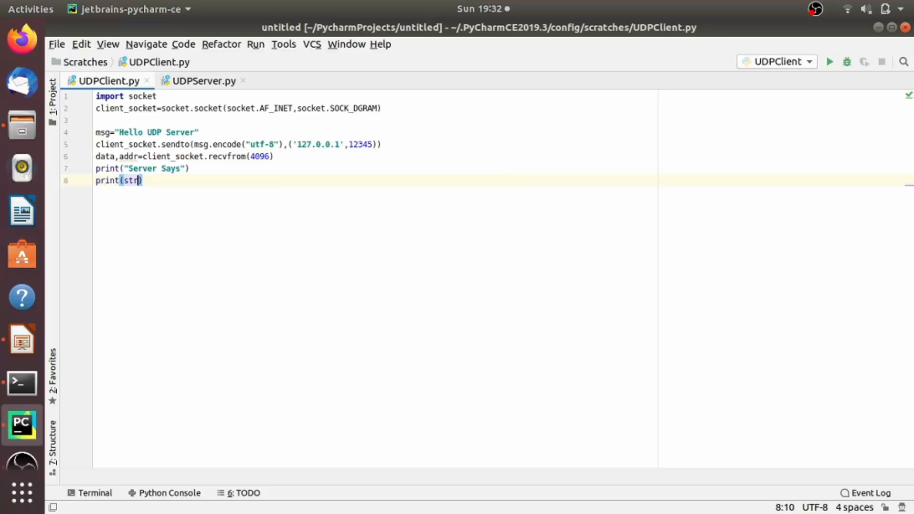
text(data)))
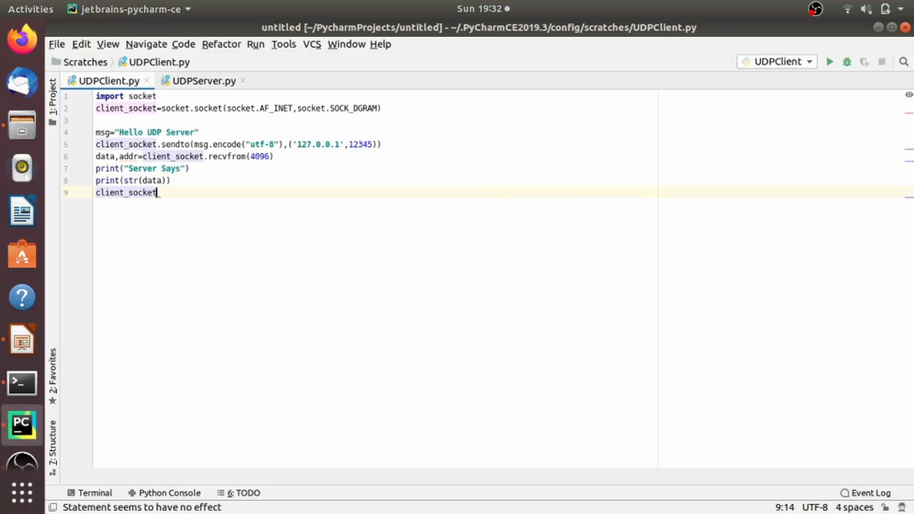
text(.close())
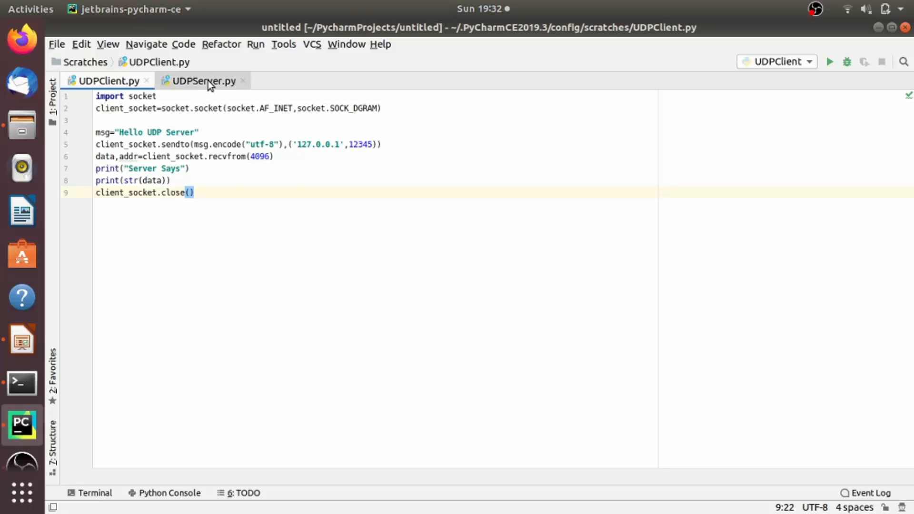
Run UDPServer.py
click(203, 81)
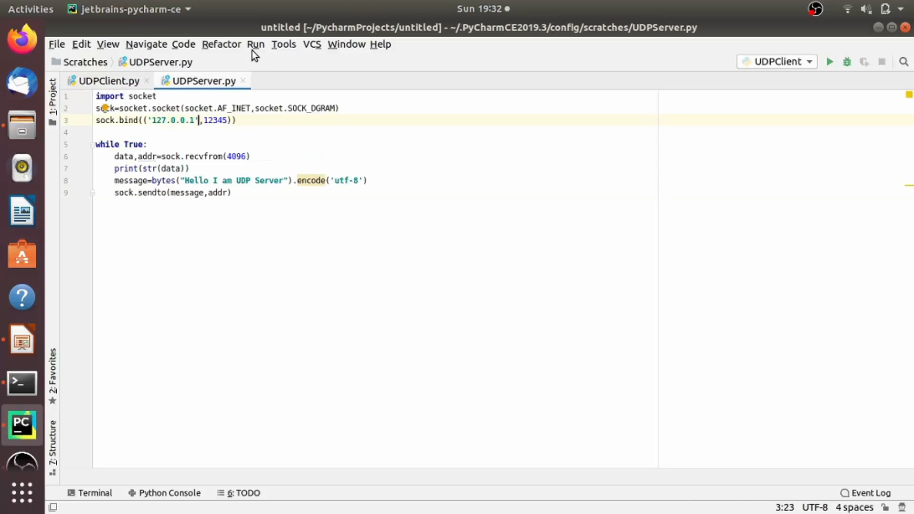
click(255, 44)
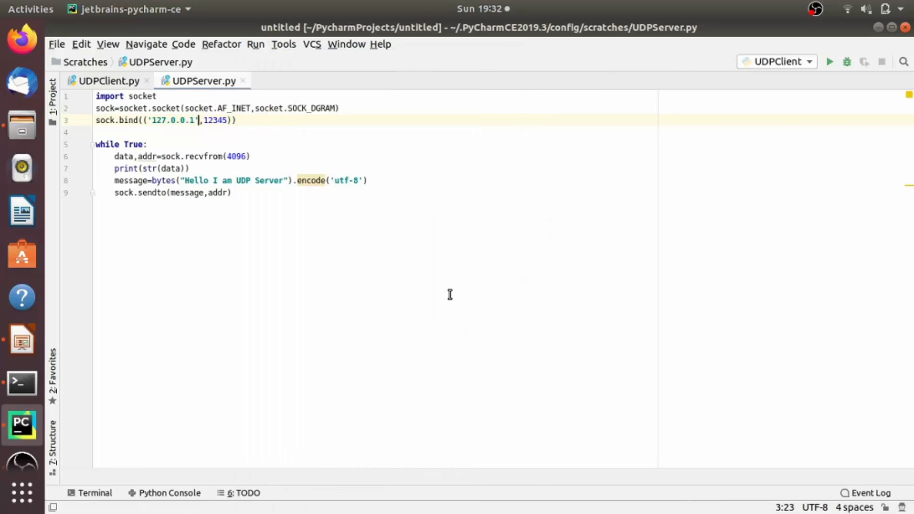
click(829, 62)
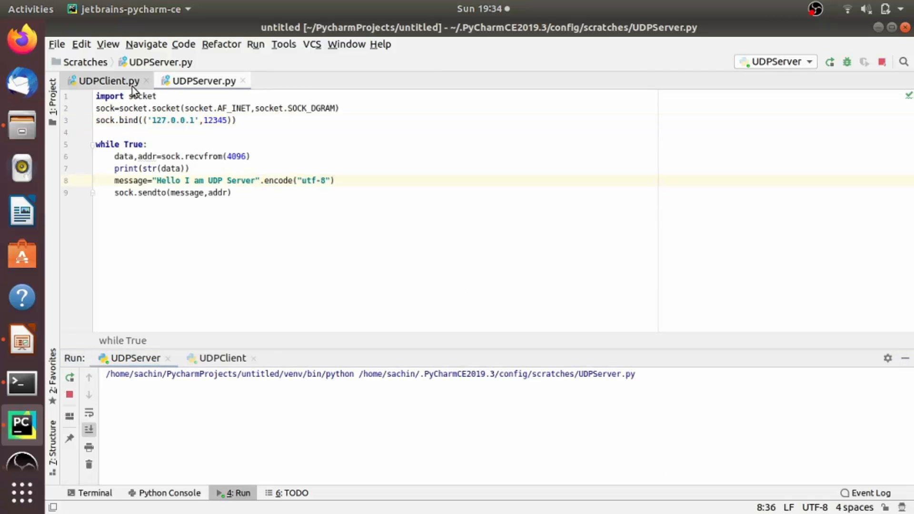
Run UDPClient.py, replacing the earlier run, and view its output with the server's reply
click(108, 80)
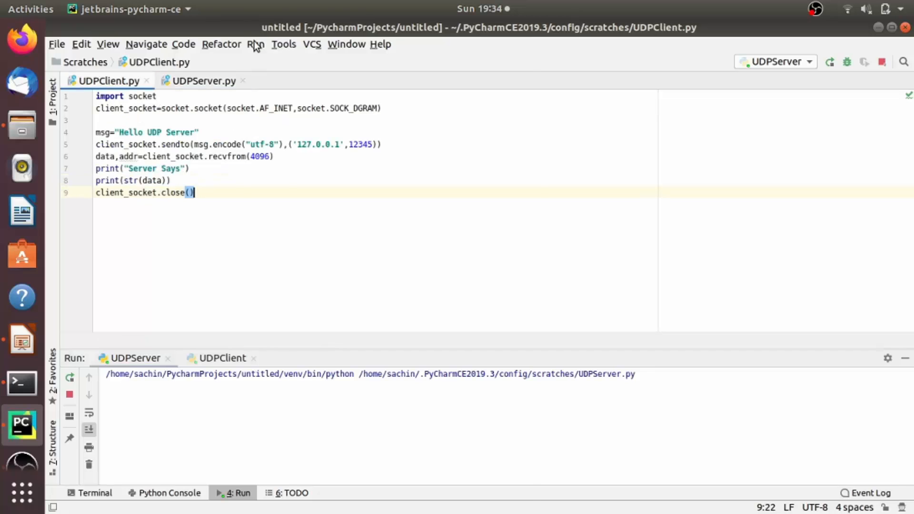
click(255, 44)
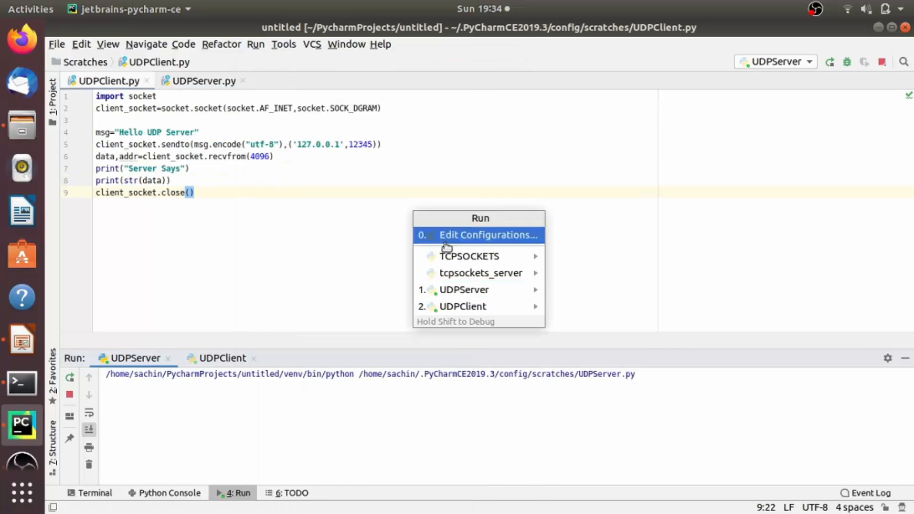
click(462, 307)
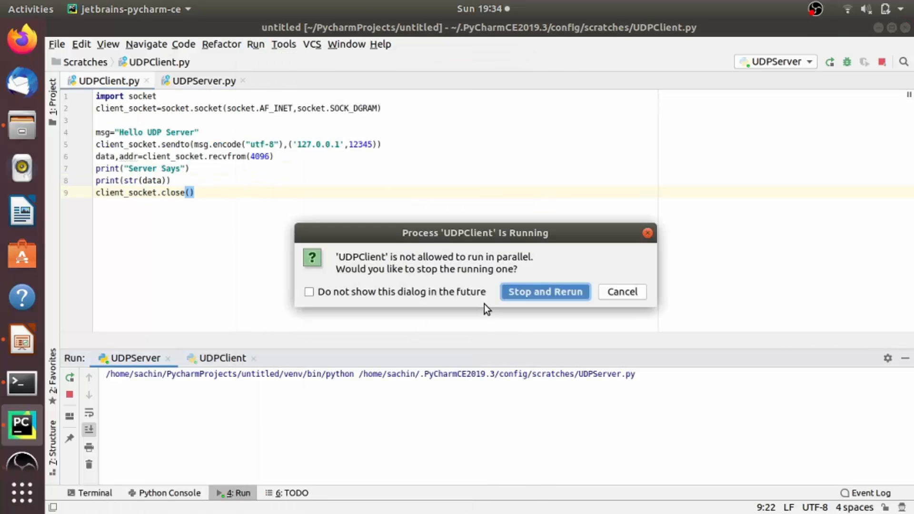
click(544, 291)
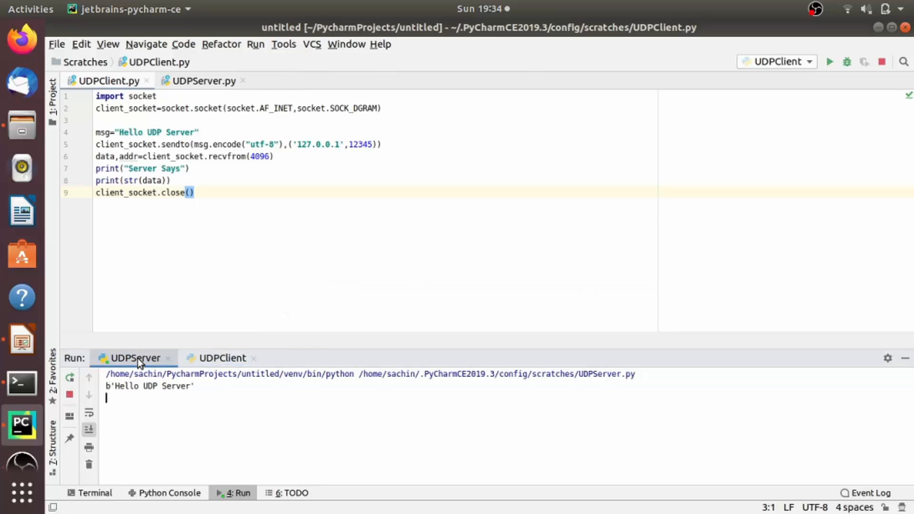
click(222, 358)
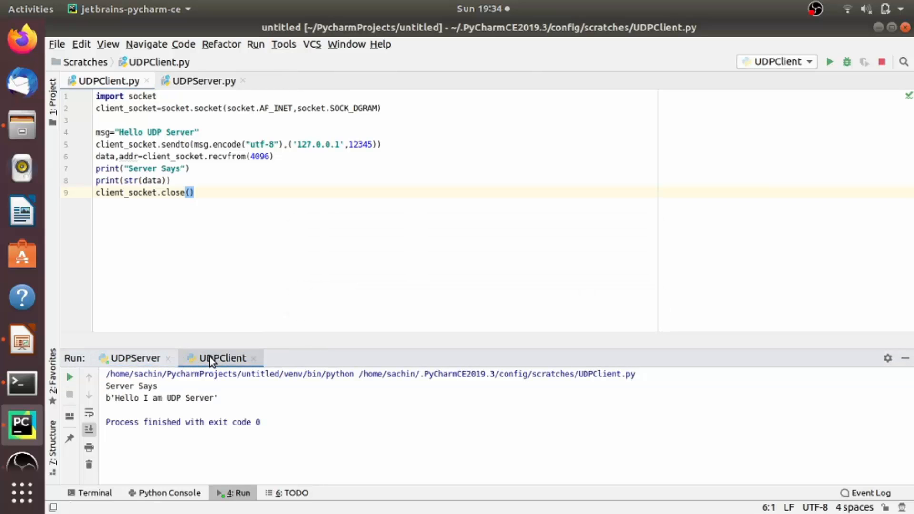